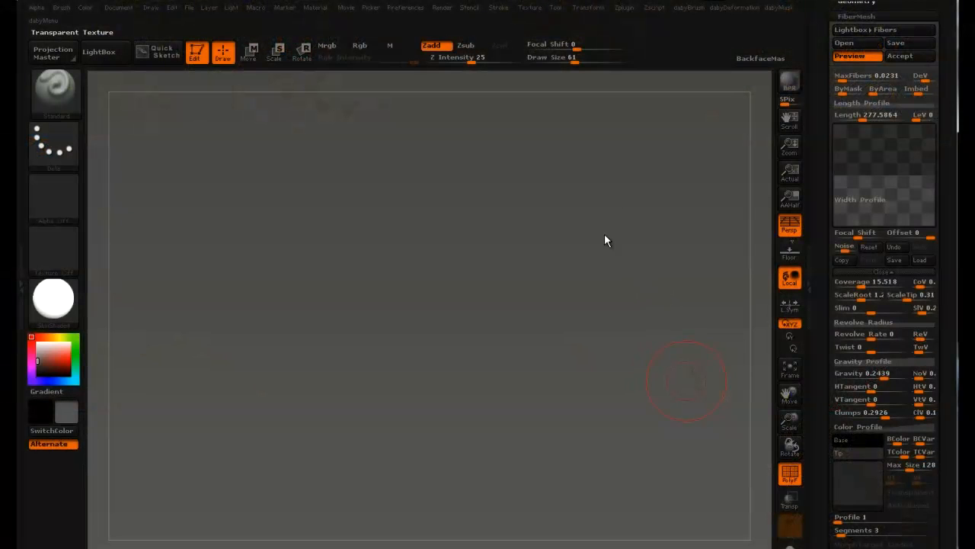
mouse_move(820, 221)
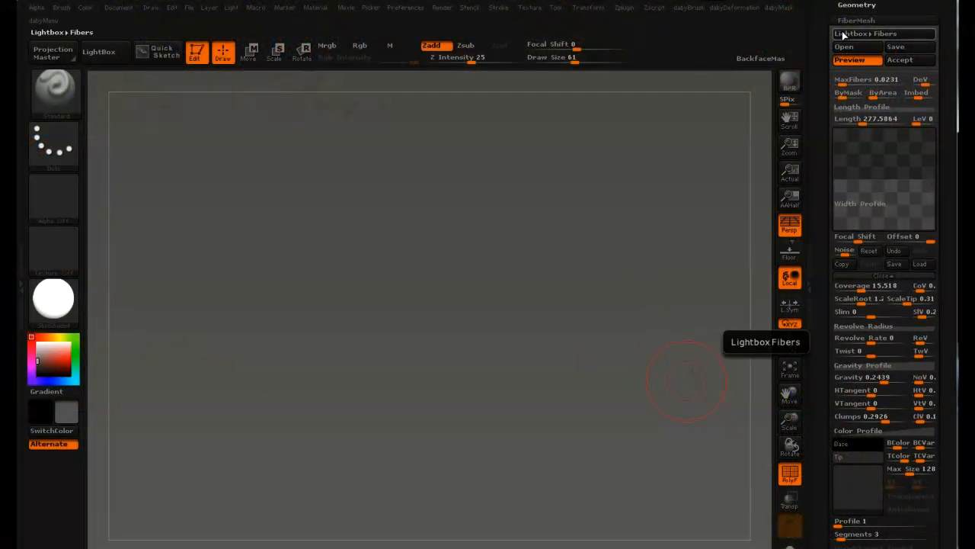
Scroll through the tool list with the long-tailed creature model shown on the canvas.
scroll(down, 3)
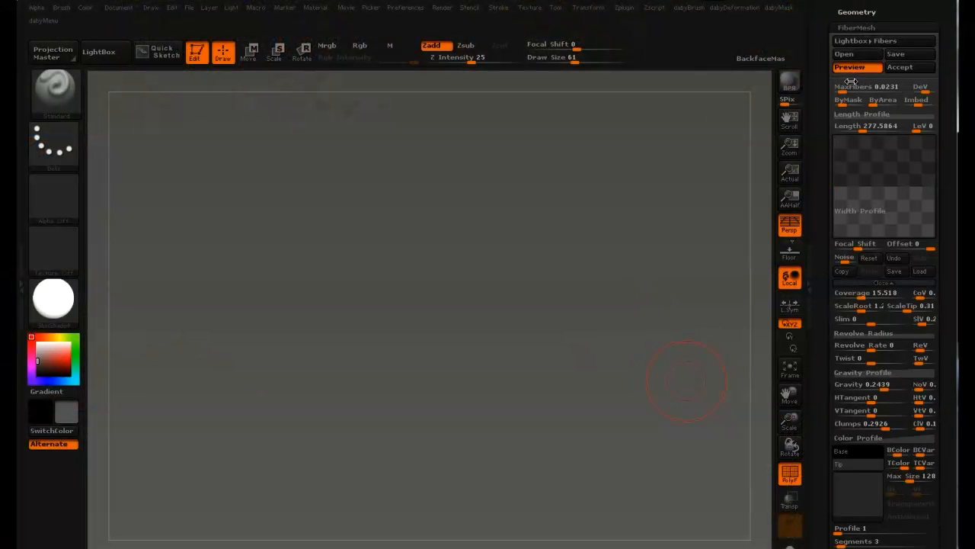
mouse_move(864, 165)
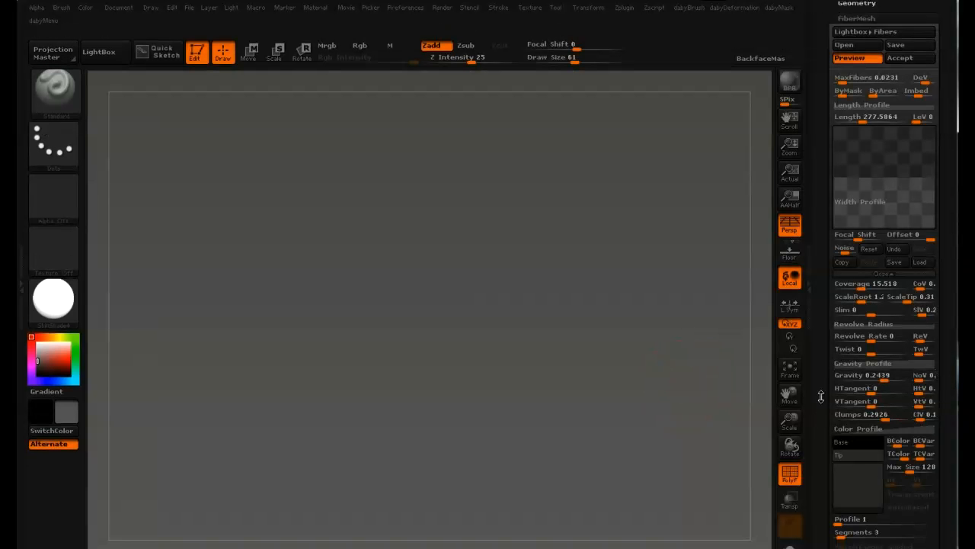
scroll(down, 3)
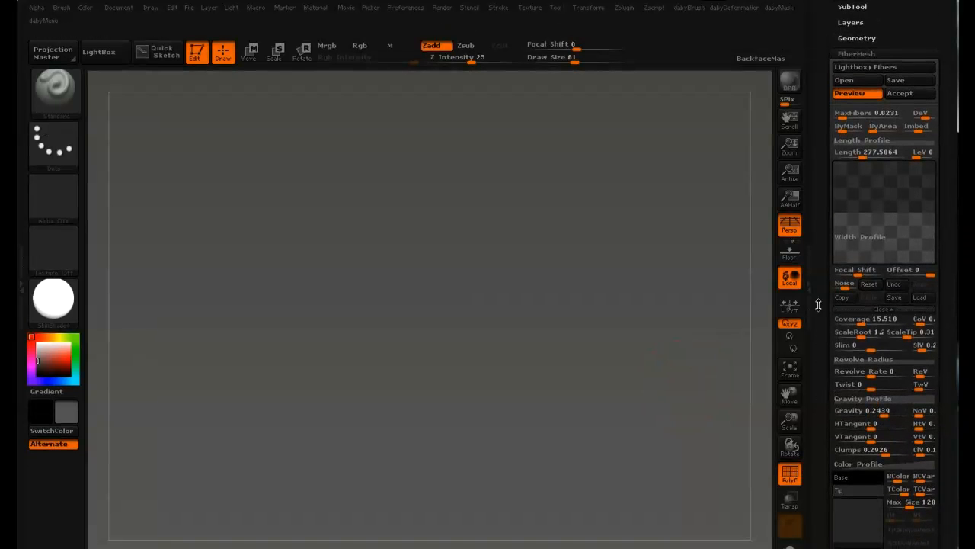
scroll(down, 3)
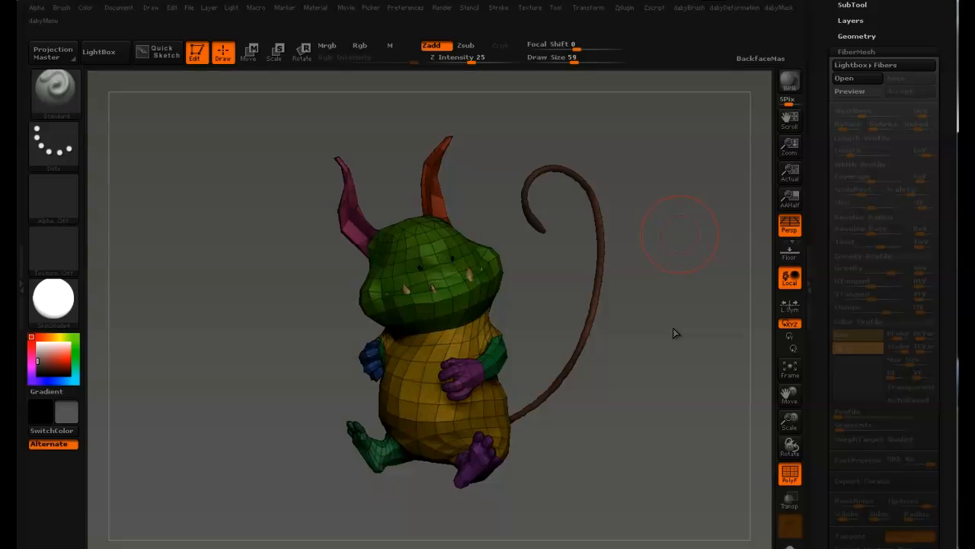
mouse_move(674, 329)
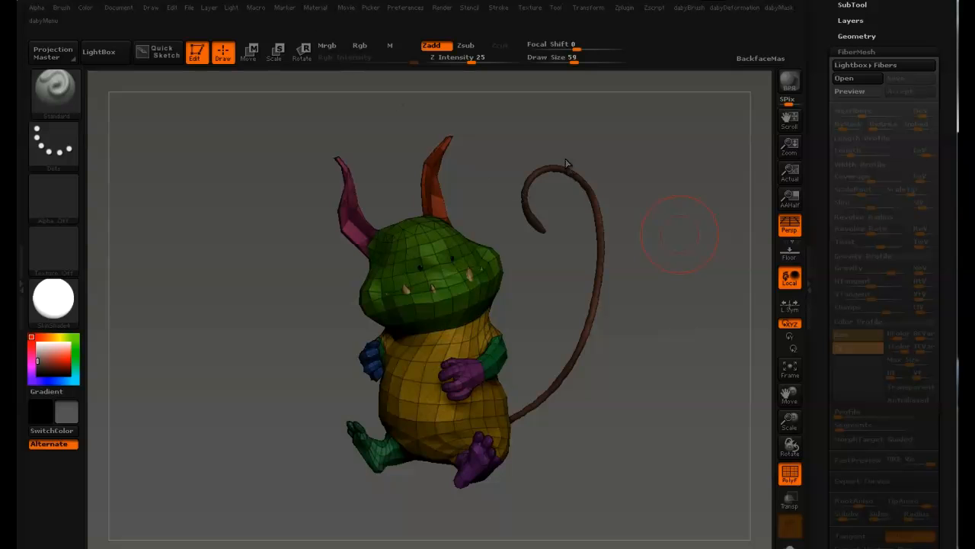
mouse_move(565, 156)
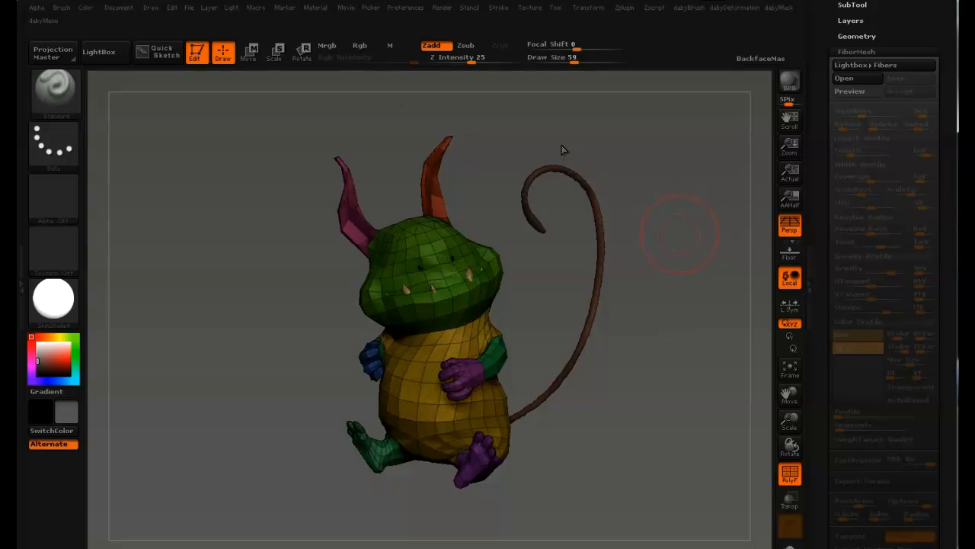
mouse_move(562, 146)
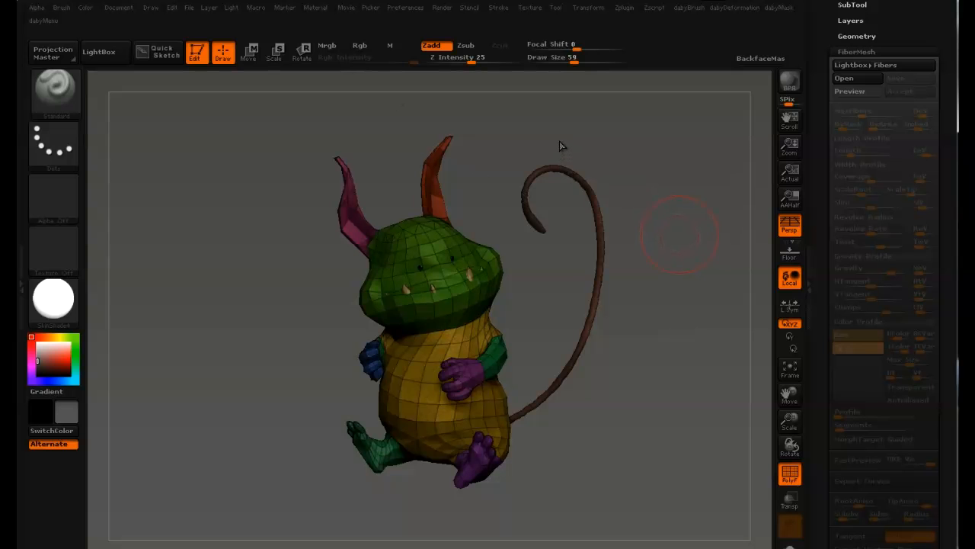
mouse_move(565, 150)
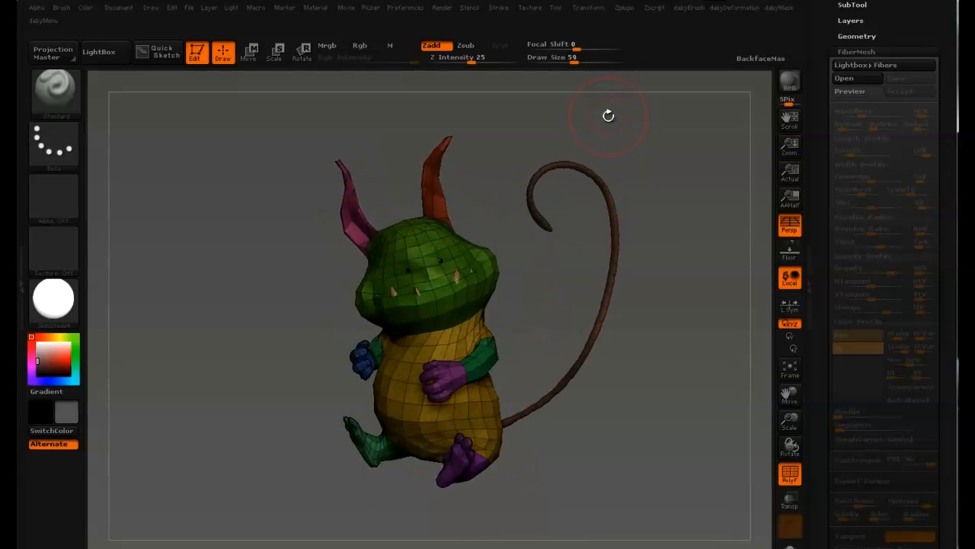
mouse_move(619, 104)
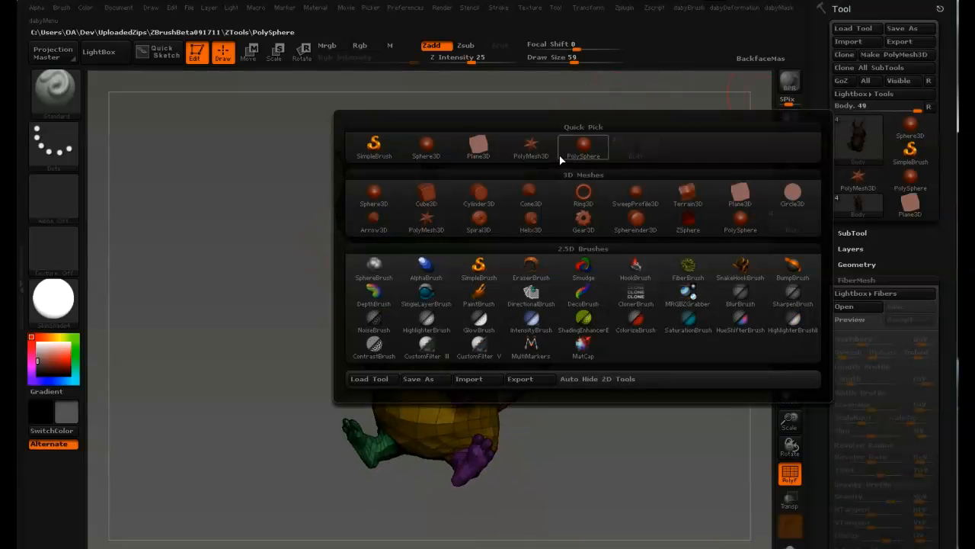
mouse_move(826, 153)
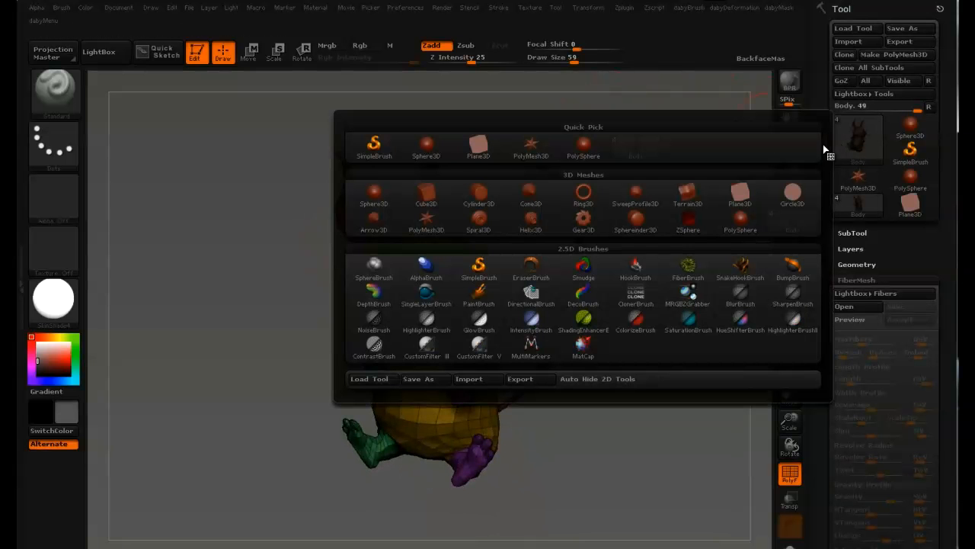
mouse_move(479, 146)
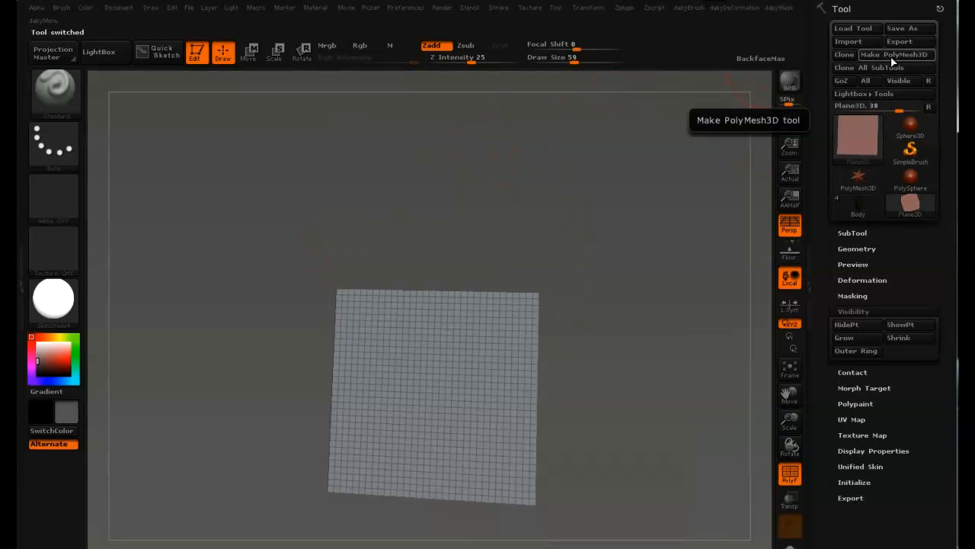
Convert the Plane3D into an editable polymesh and tilt the view to see it at an angle.
click(896, 55)
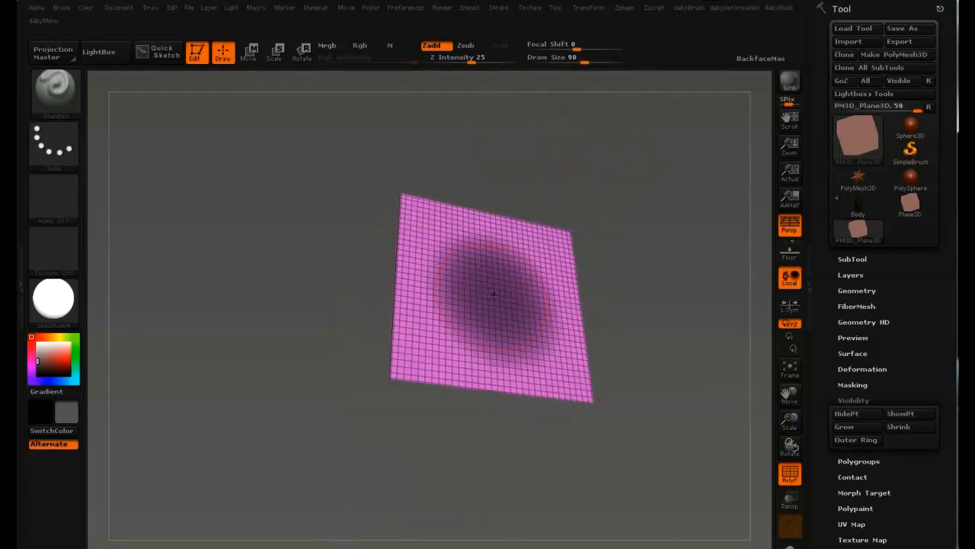
drag(490, 297, 624, 165)
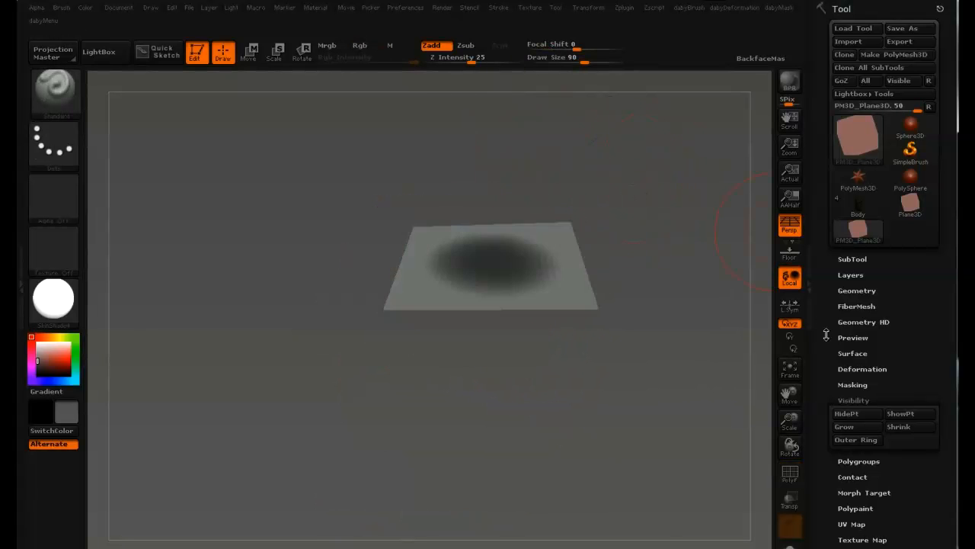
Turn on FiberMesh Preview so fibers grow from the masked circle on the plane.
scroll(down, 3)
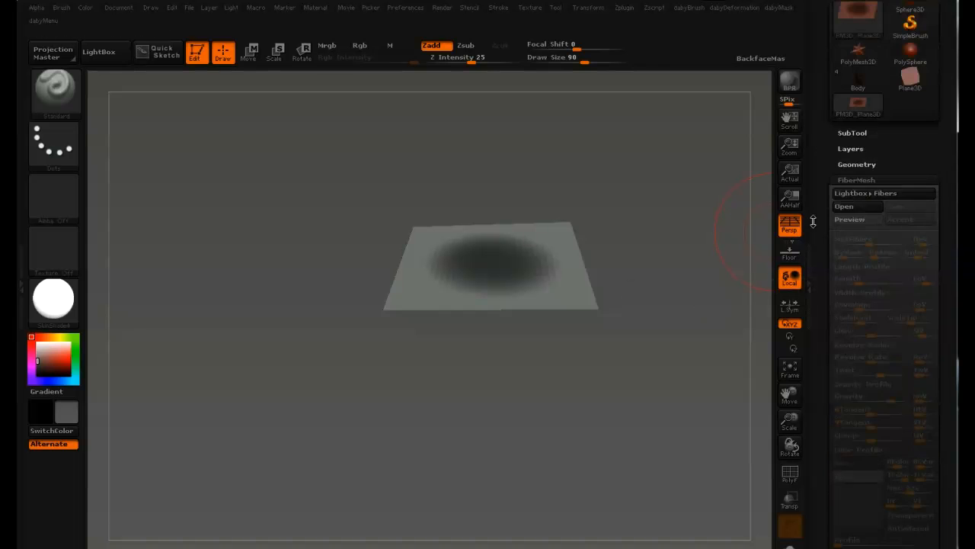
click(857, 253)
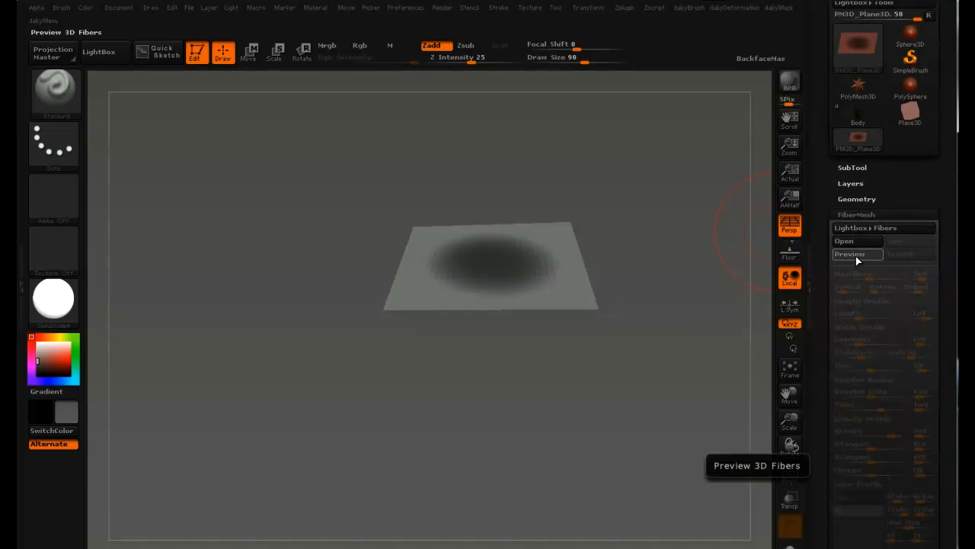
click(851, 253)
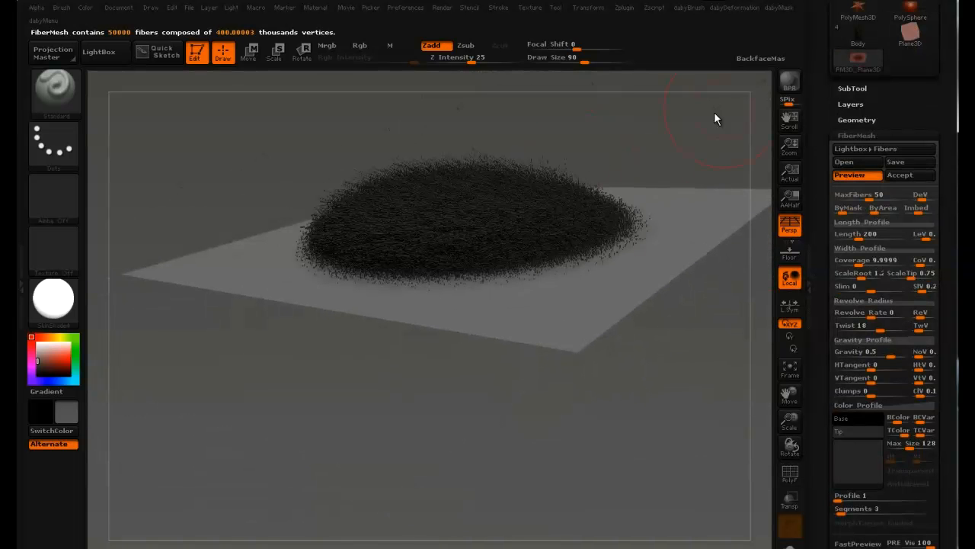
mouse_move(860, 196)
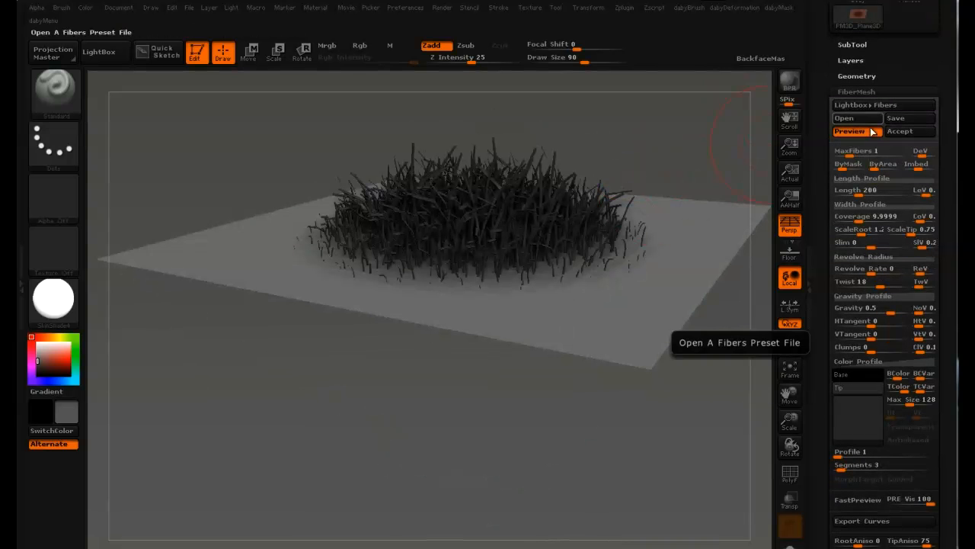
mouse_move(859, 151)
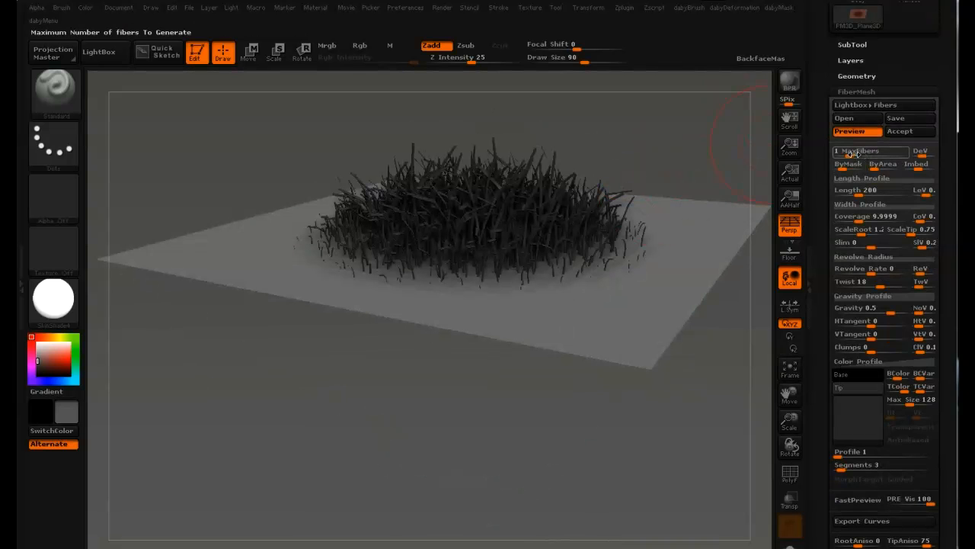
mouse_move(850, 165)
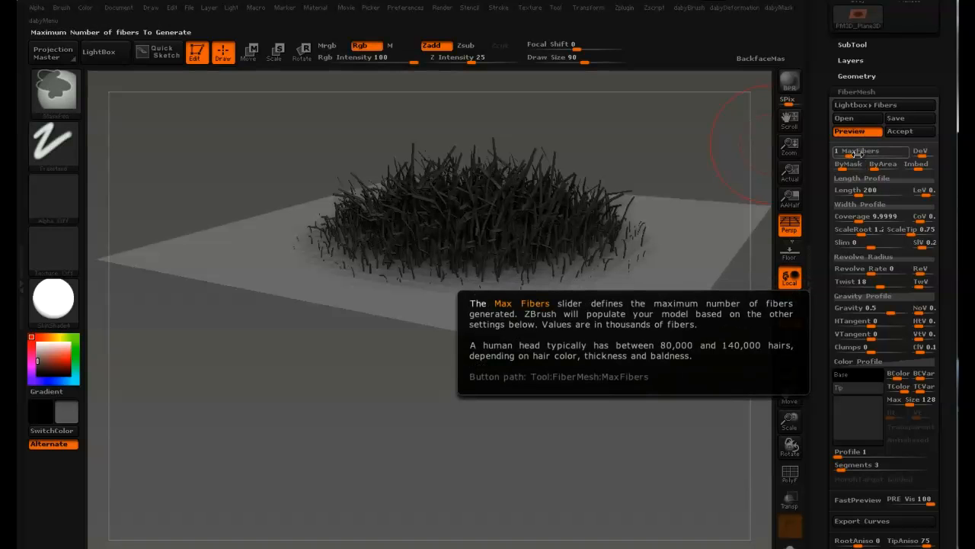
mouse_move(848, 163)
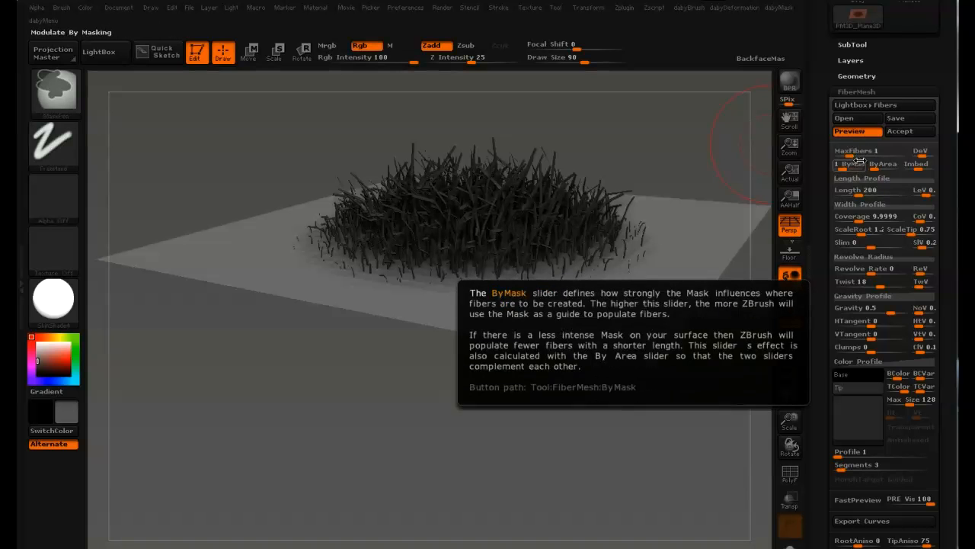
mouse_move(874, 314)
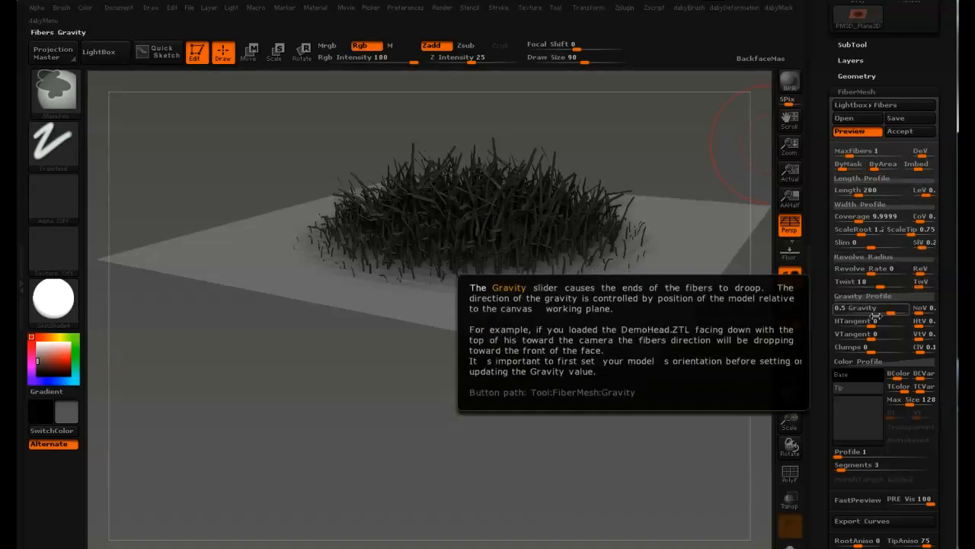
mouse_move(866, 151)
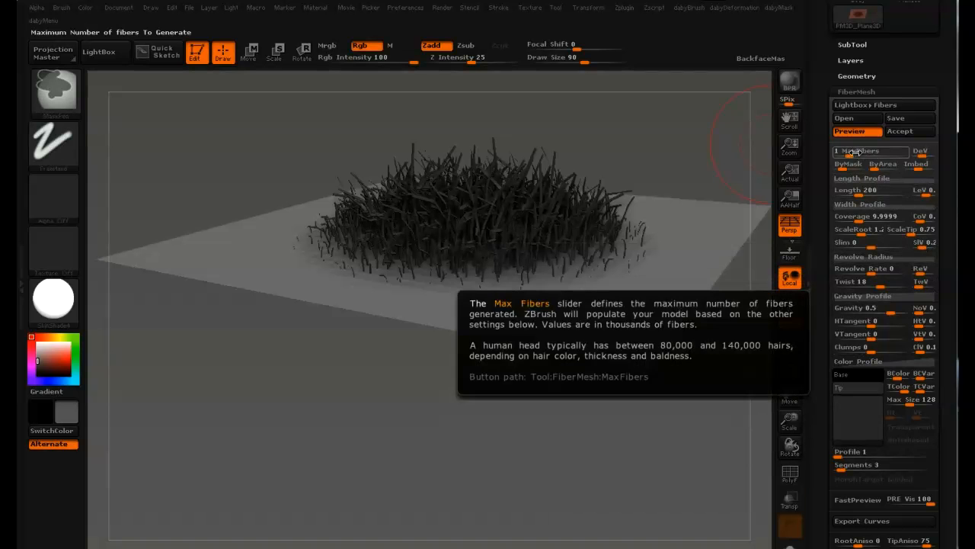
mouse_move(859, 242)
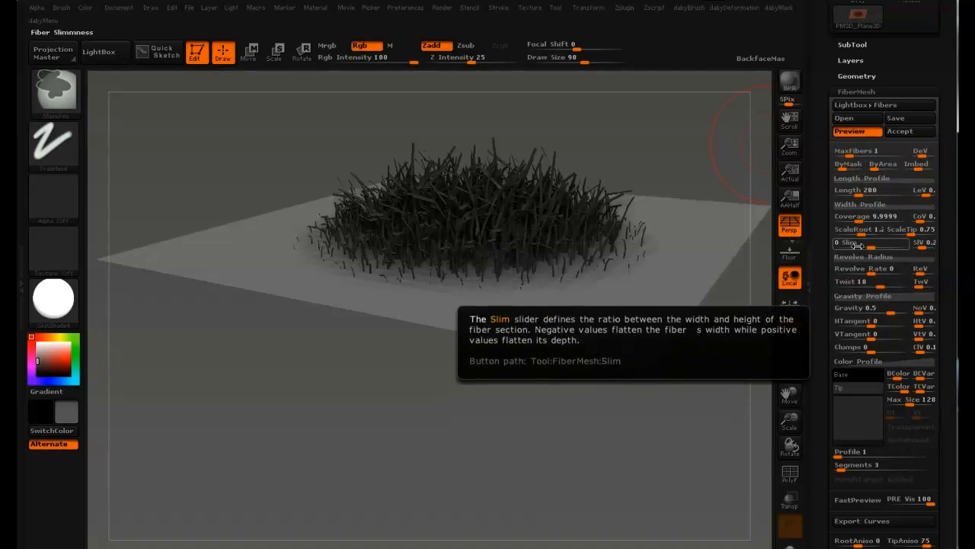
mouse_move(865, 198)
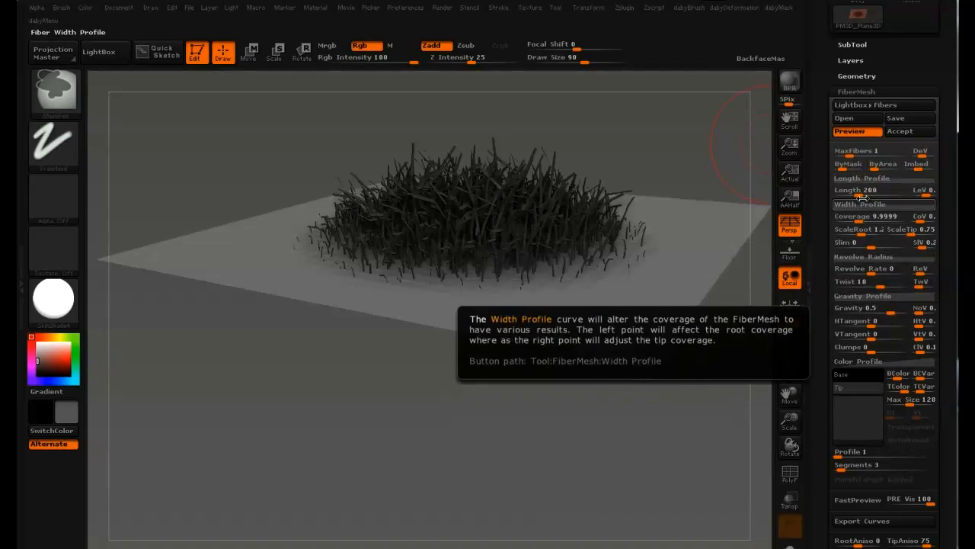
mouse_move(859, 151)
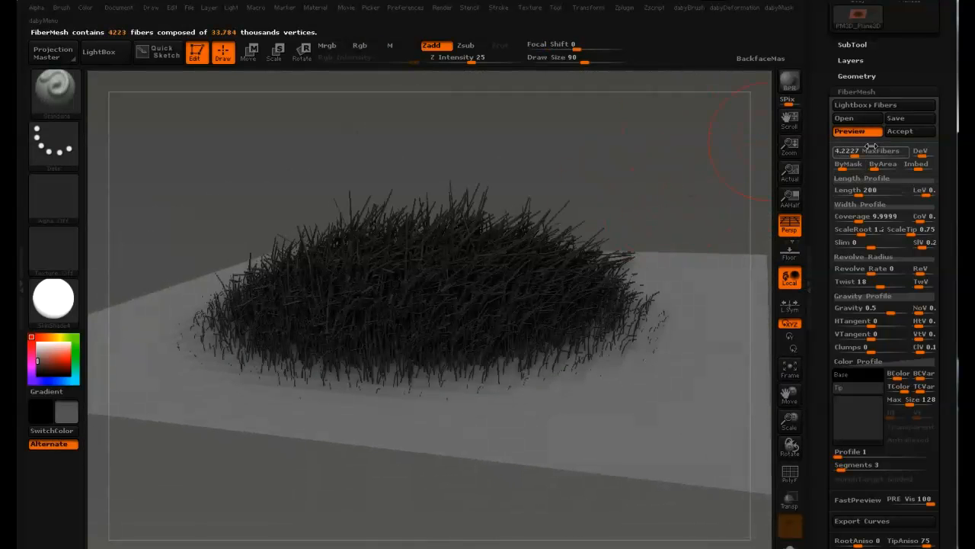
mouse_move(868, 151)
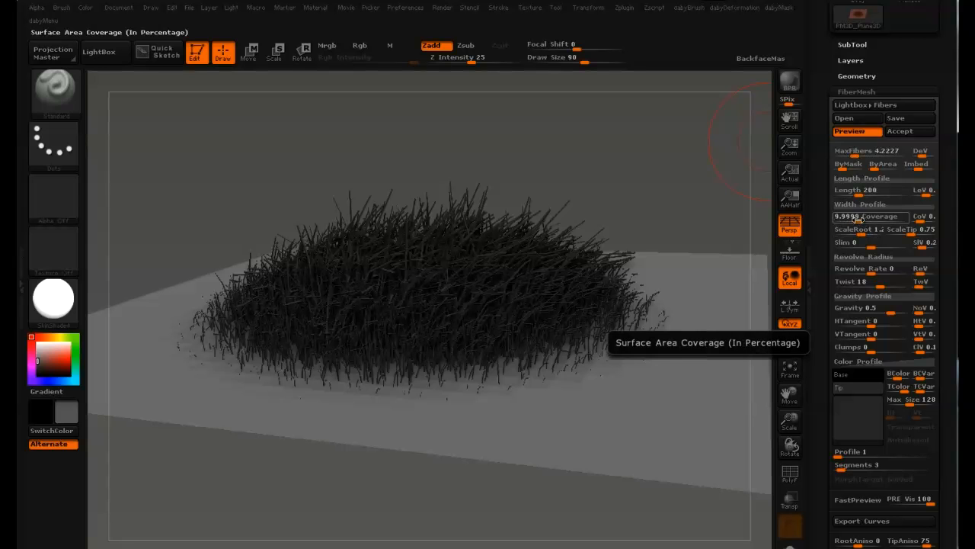
mouse_move(860, 204)
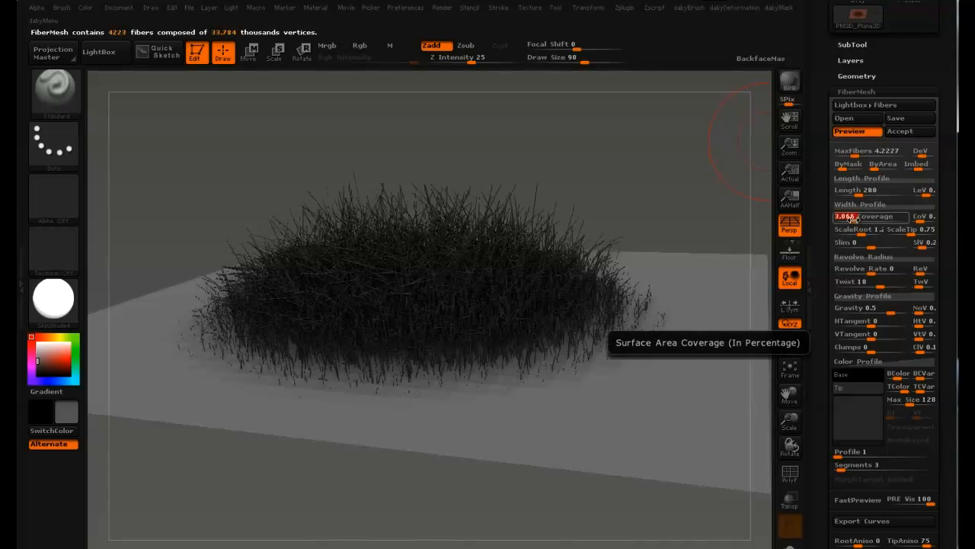
Raise the fiber Coverage, then drop MaxFibers to a few hundred for a sparse patch.
drag(846, 216, 871, 217)
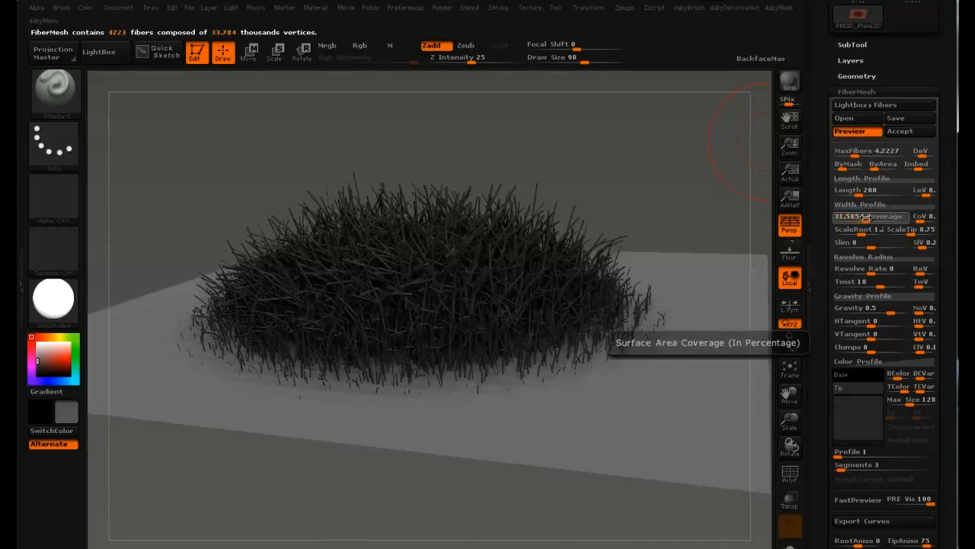
drag(853, 217, 883, 216)
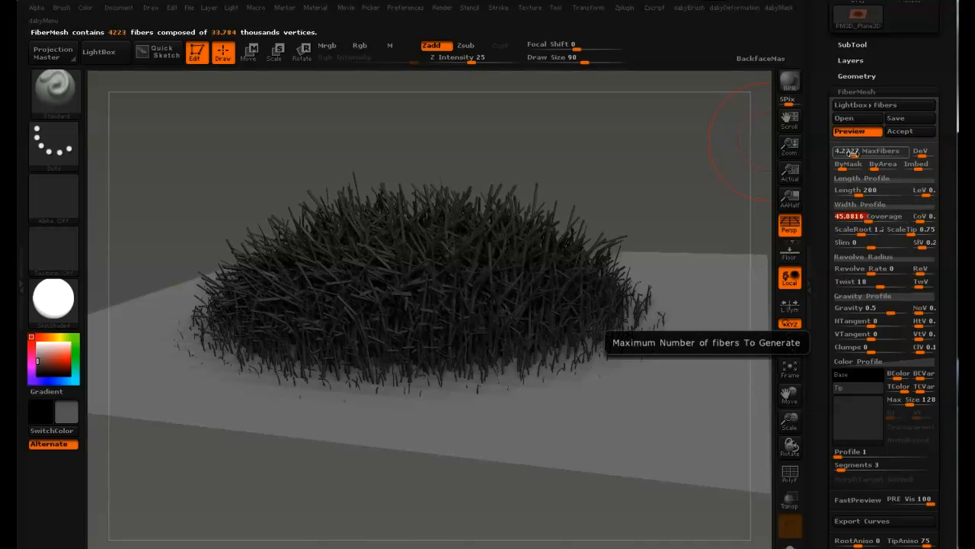
drag(884, 151, 841, 151)
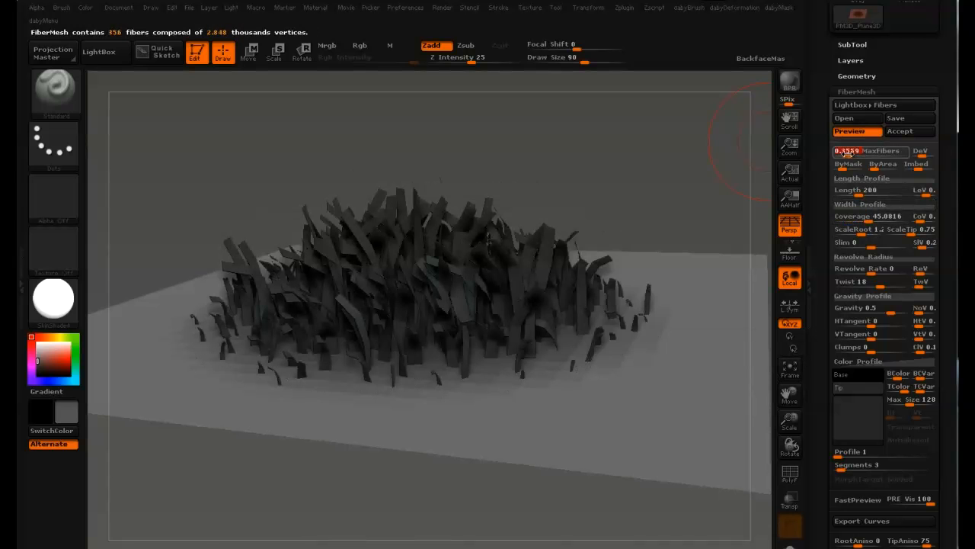
mouse_move(869, 151)
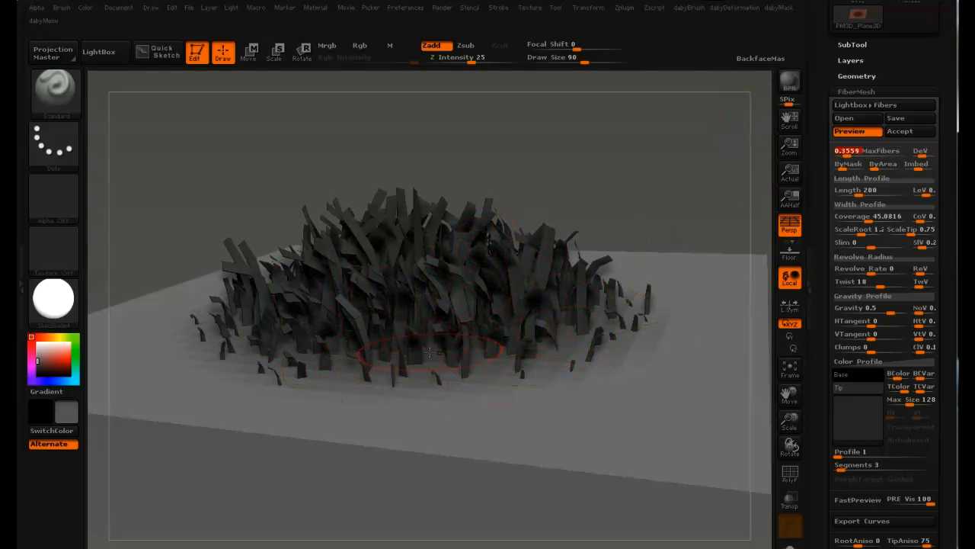
Try a much denser MaxFibers value, then settle it around 5.6 (about 5,600 fibers).
click(847, 151)
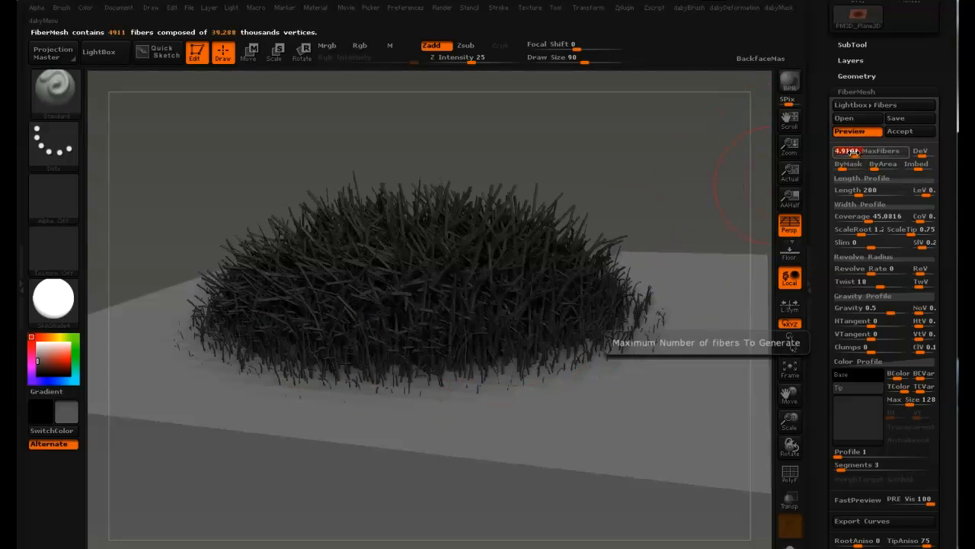
drag(846, 151, 866, 151)
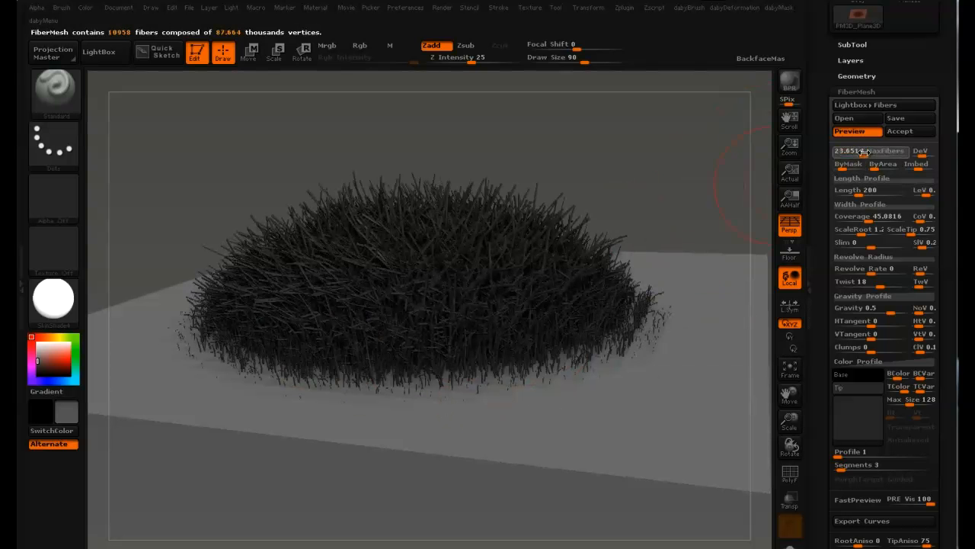
drag(884, 151, 846, 151)
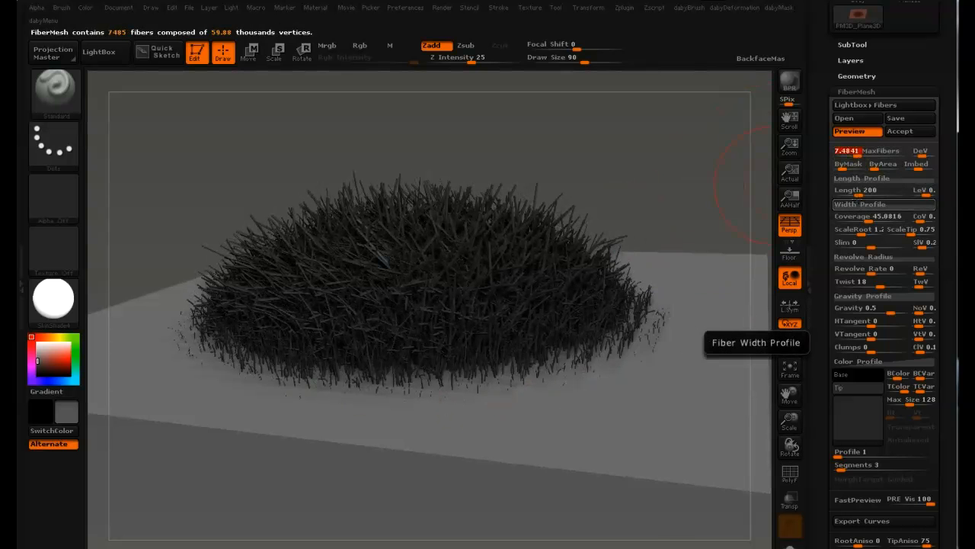
mouse_move(865, 151)
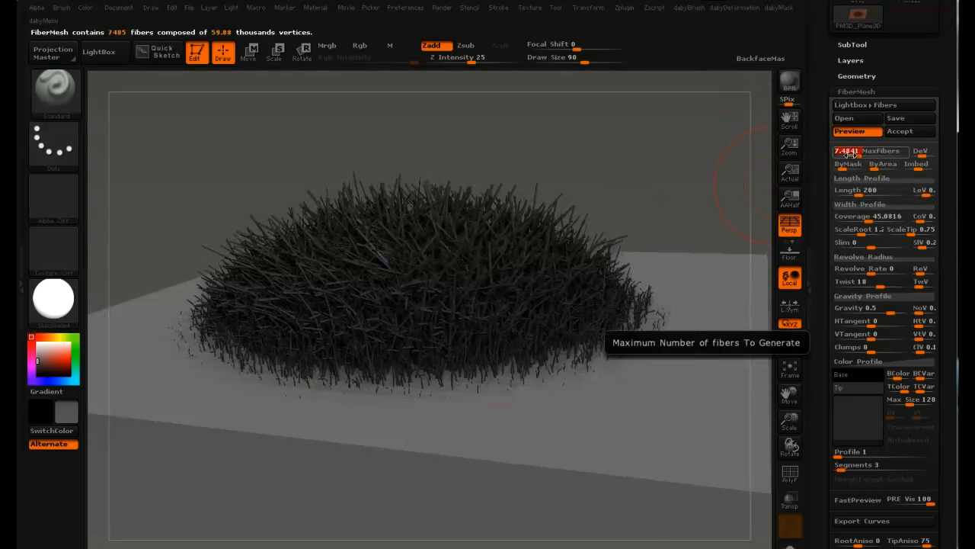
drag(876, 151, 853, 151)
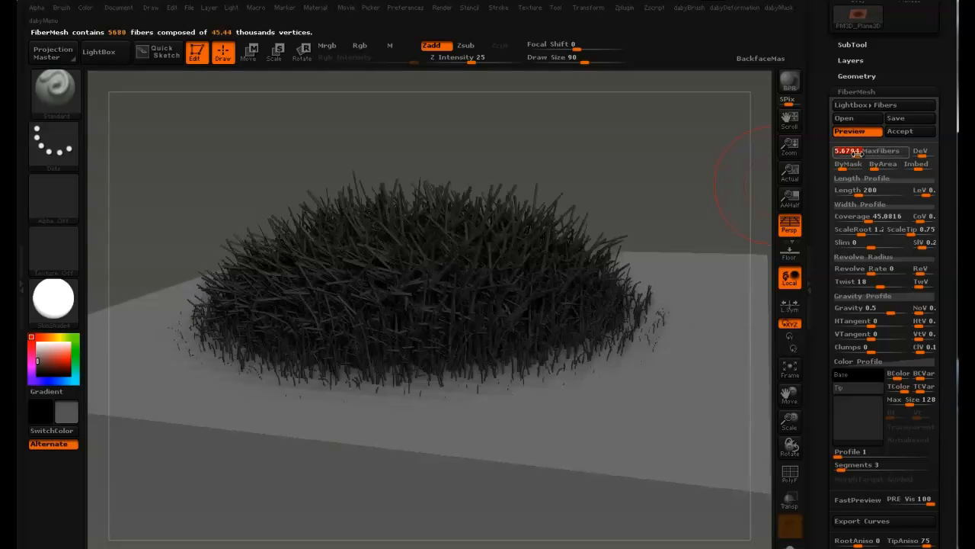
mouse_move(869, 217)
text(15.518)
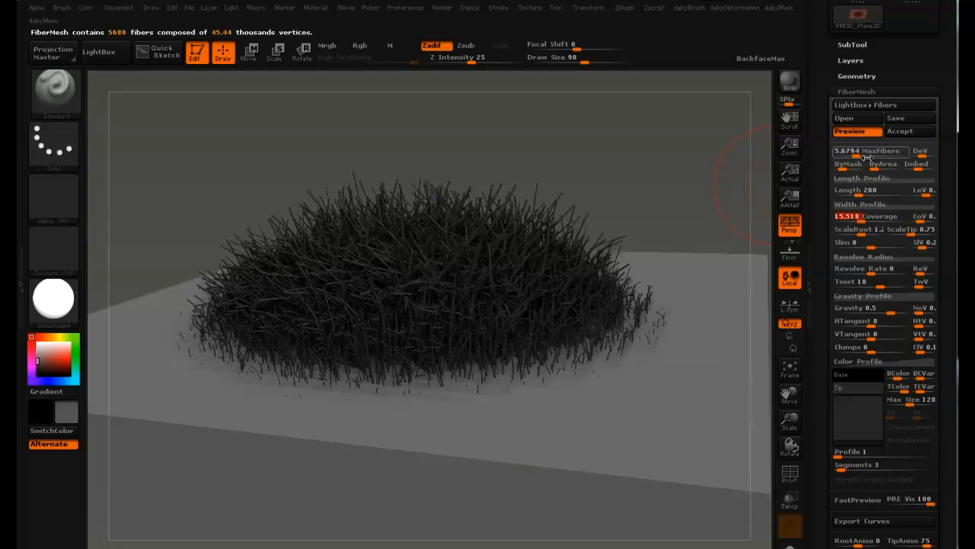
mouse_move(884, 165)
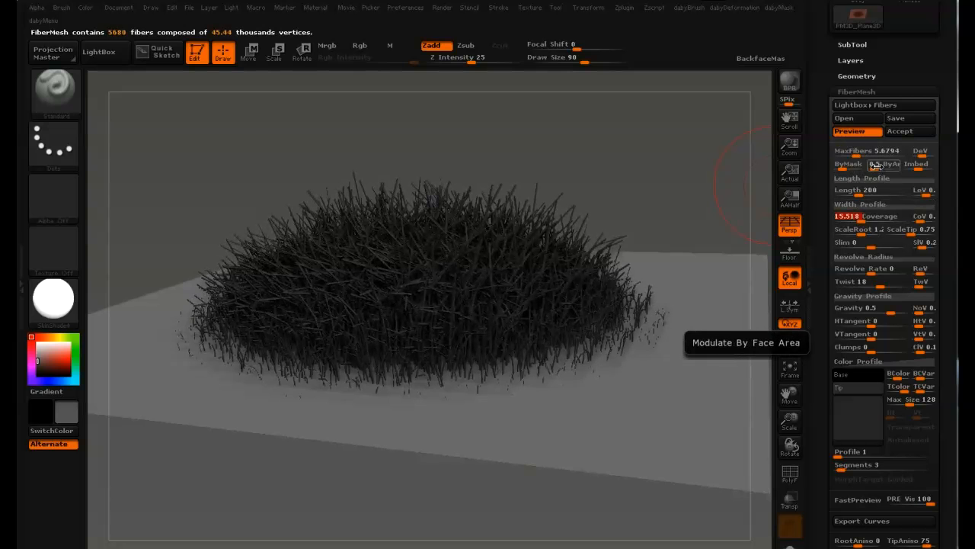
mouse_move(847, 165)
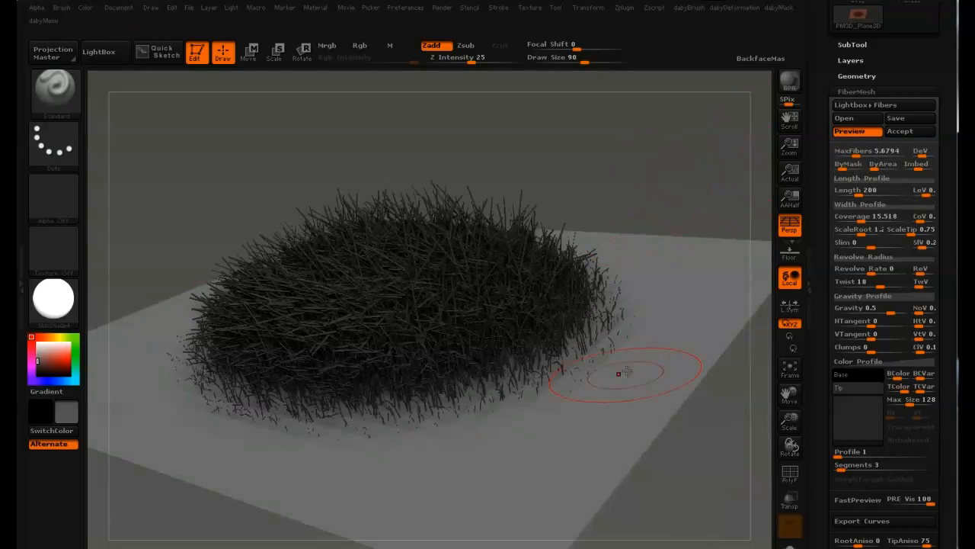
mouse_move(820, 189)
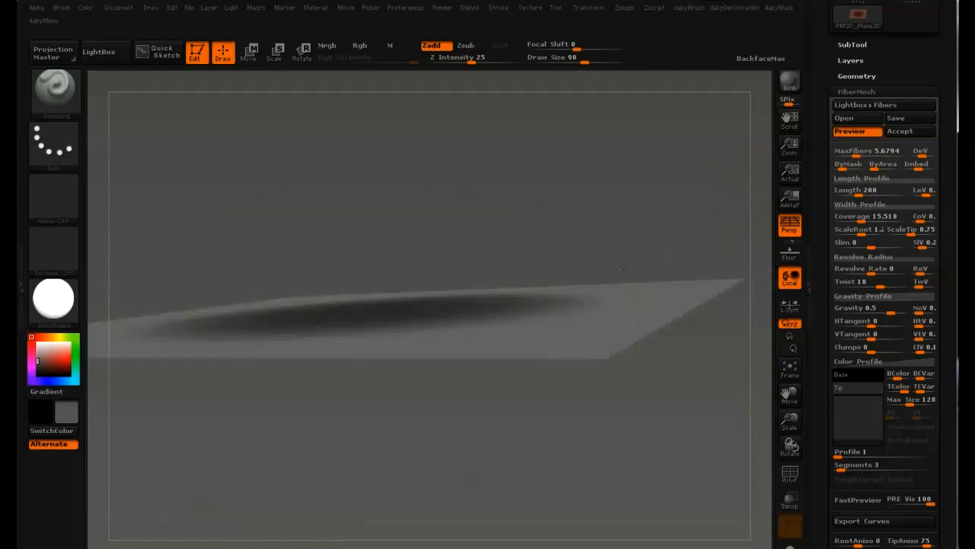
Show the pink mask on the plane, then bring the grass preview back with Coverage near 15.
click(857, 131)
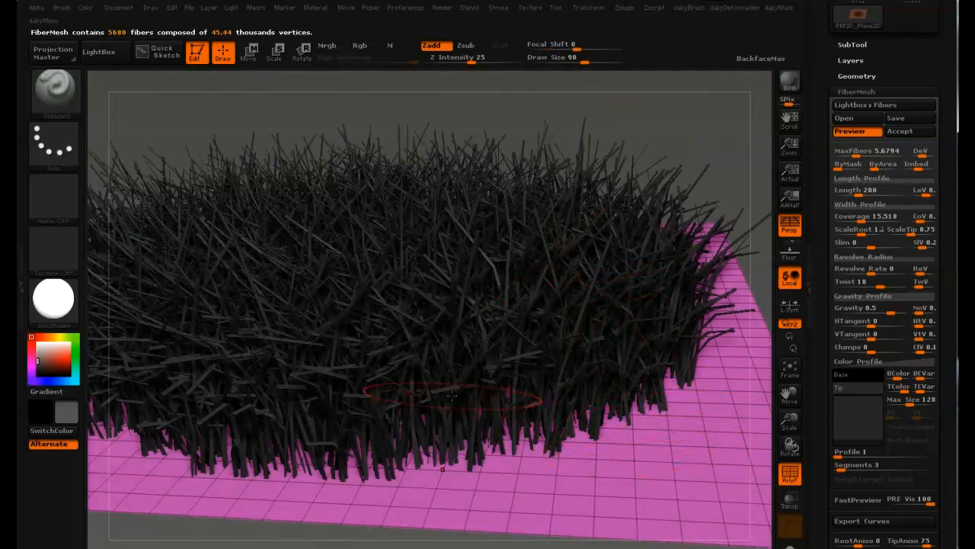
mouse_move(698, 434)
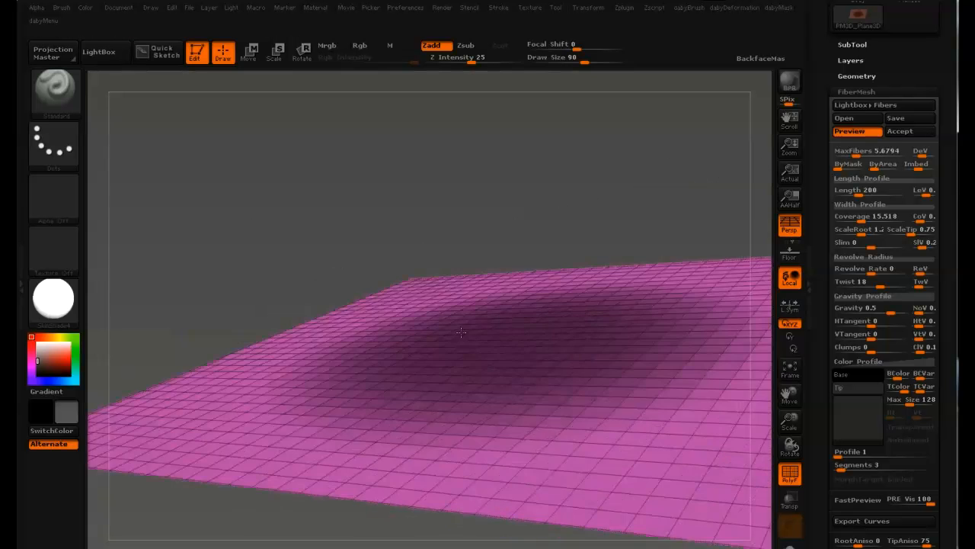
click(887, 163)
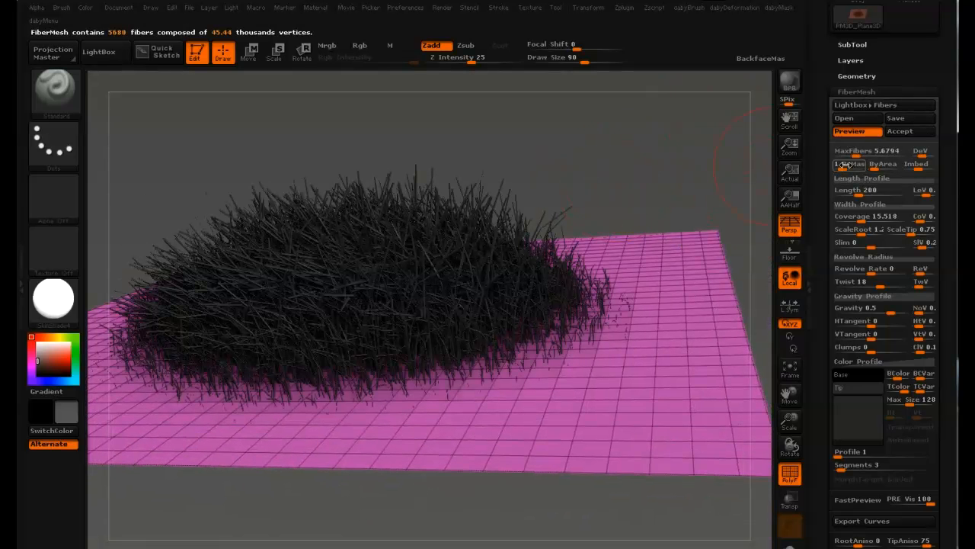
mouse_move(867, 189)
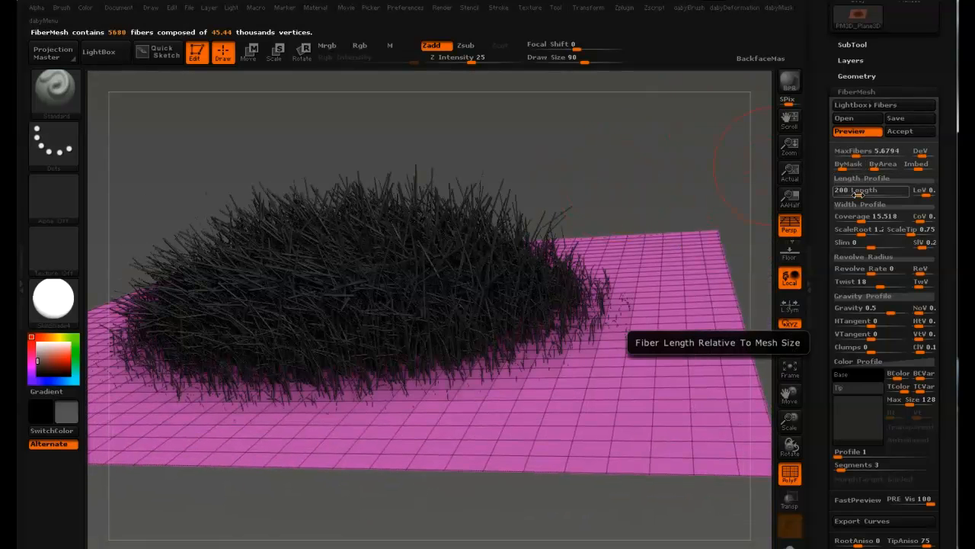
Increase the Length slider so the grass fibers grow longer.
drag(854, 189, 899, 189)
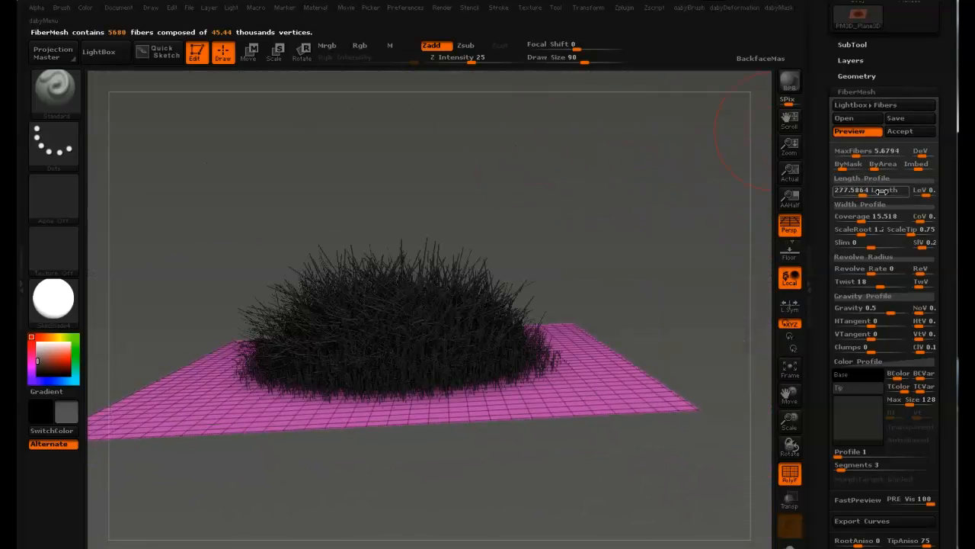
drag(861, 189, 891, 189)
text(0.001)
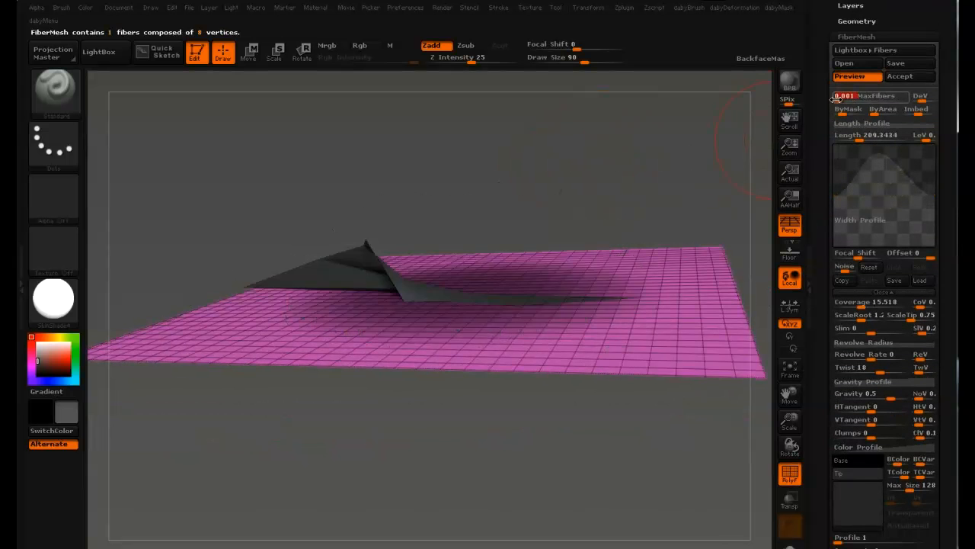
Raise MaxFibers to about 265 broad blades and zoom in on them.
click(868, 95)
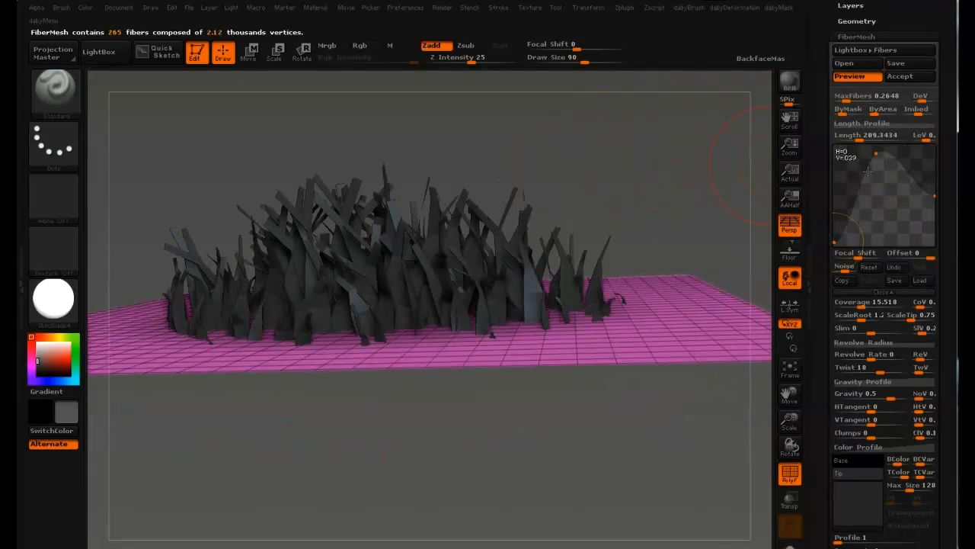
drag(876, 153, 891, 159)
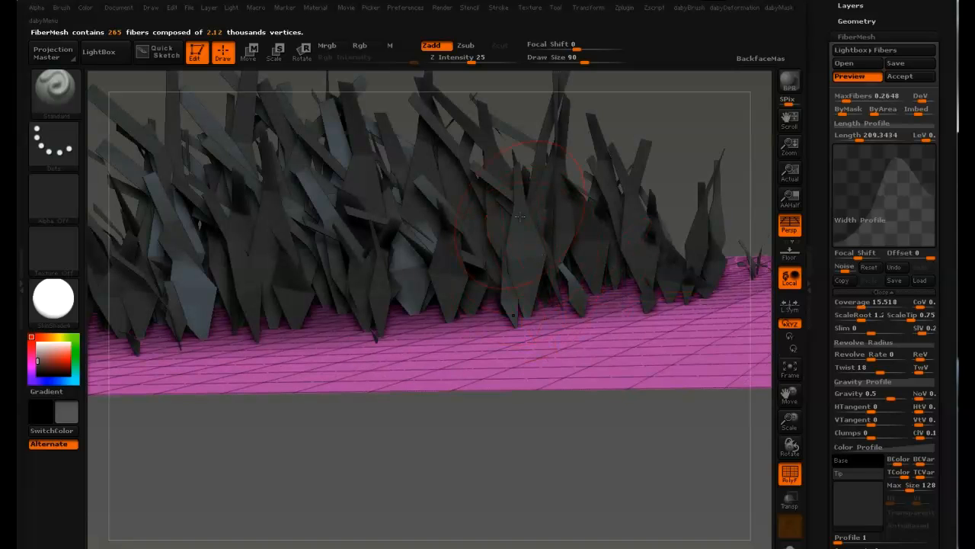
mouse_move(518, 292)
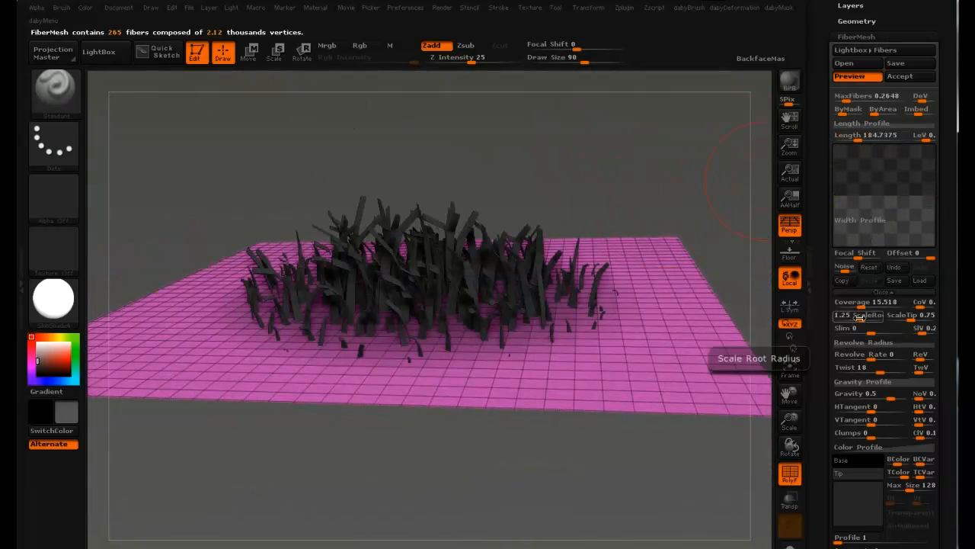
mouse_move(907, 314)
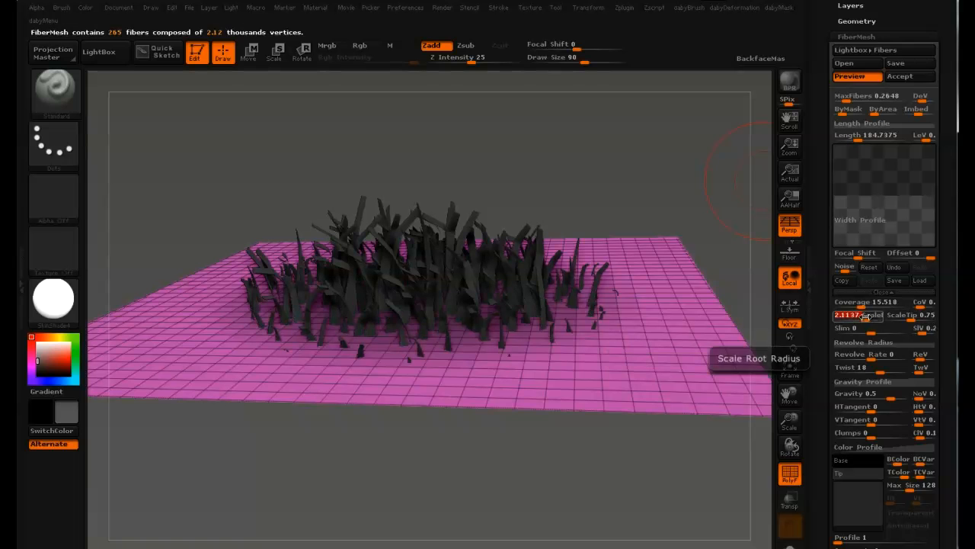
Lower the Scale Root radius of the blades and orbit around the patch to inspect them.
drag(856, 314, 839, 314)
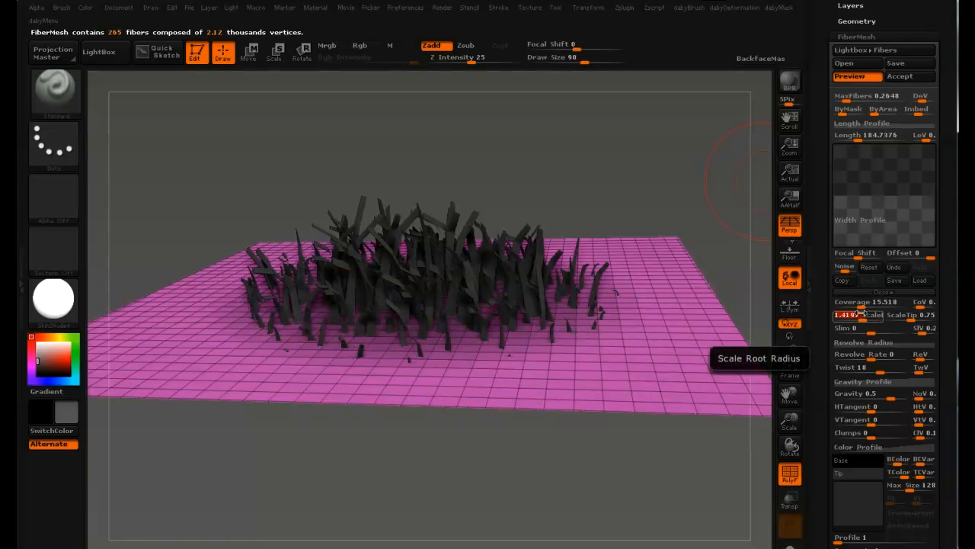
drag(861, 313, 853, 314)
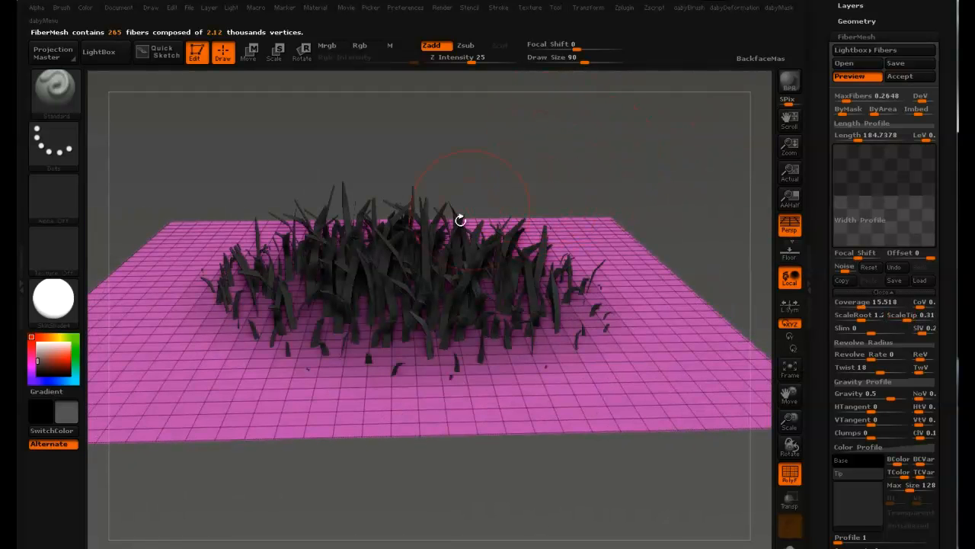
drag(460, 221, 561, 180)
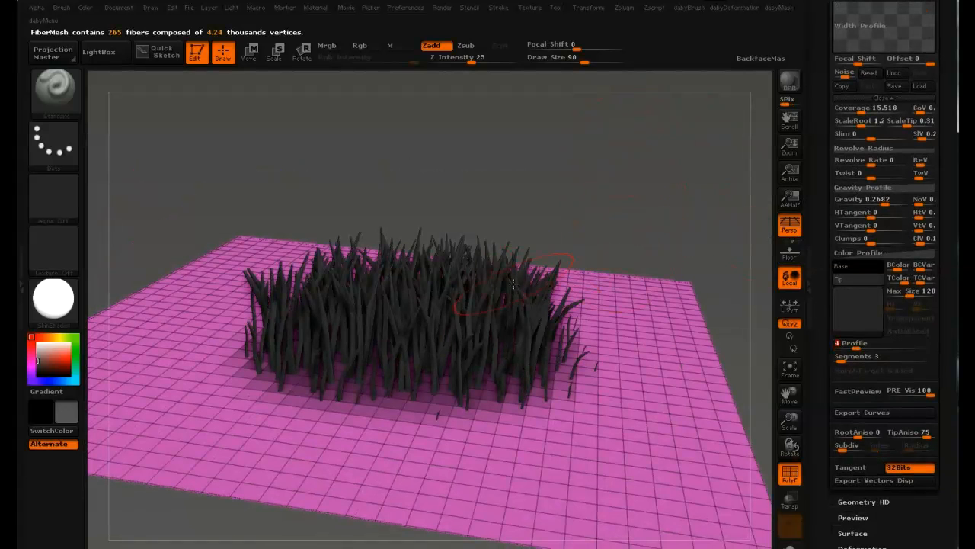
mouse_move(861, 345)
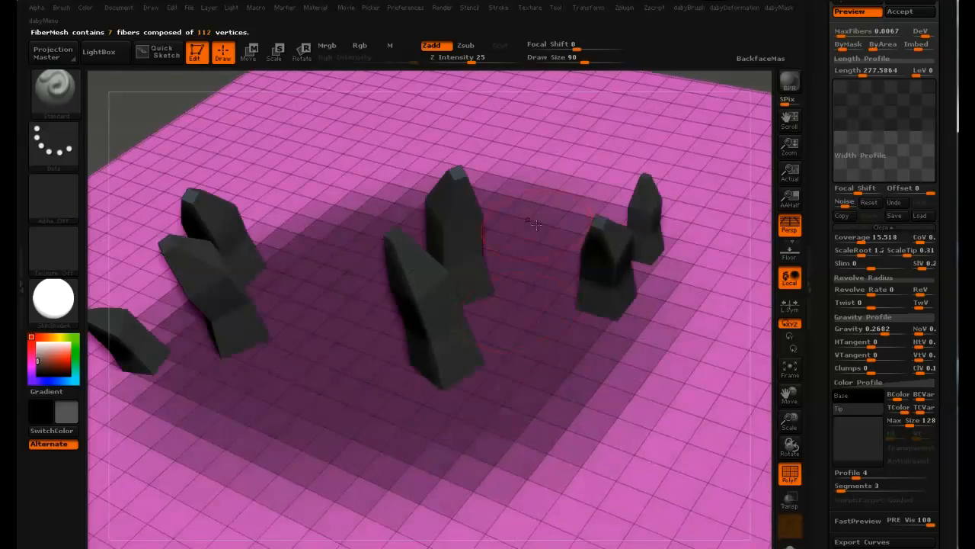
Orbit to look down on the seven fibers, then nudge the Gravity slider.
drag(534, 226, 478, 347)
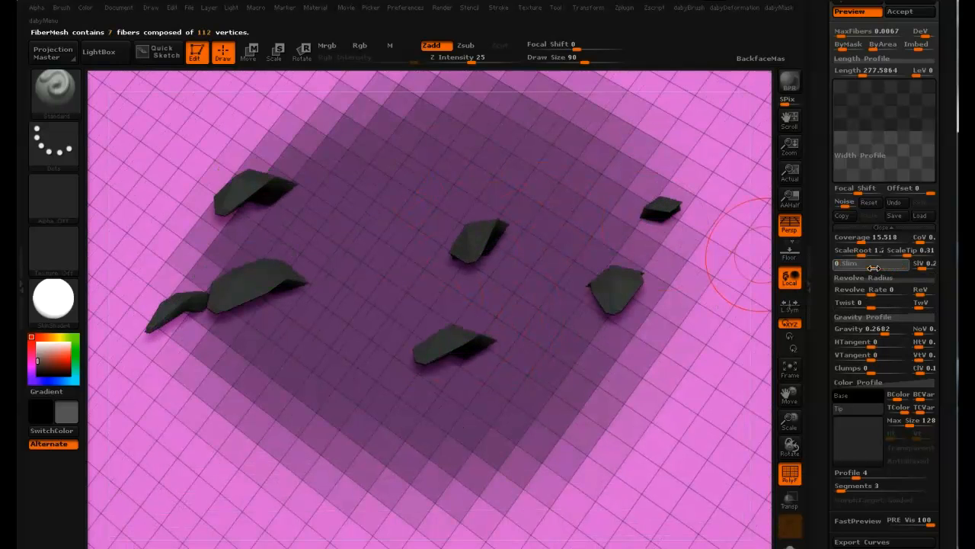
drag(851, 262, 861, 262)
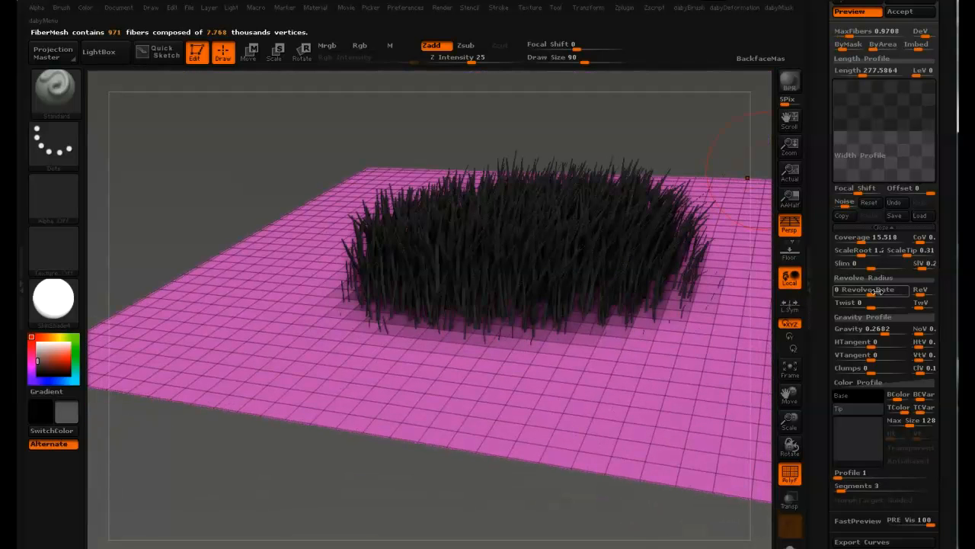
Adjust the Revolve slider up and back down so the blades twist and stand more upright.
click(868, 290)
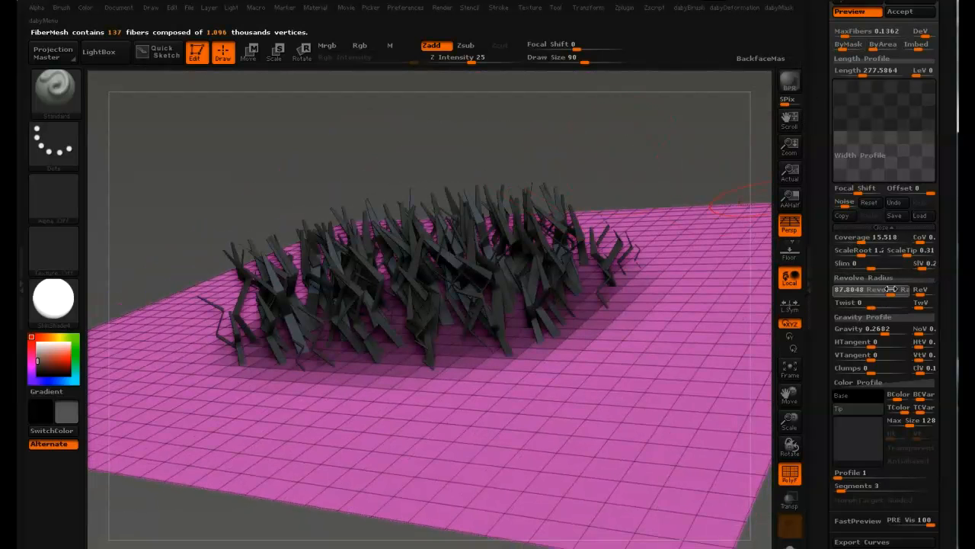
drag(853, 289, 899, 290)
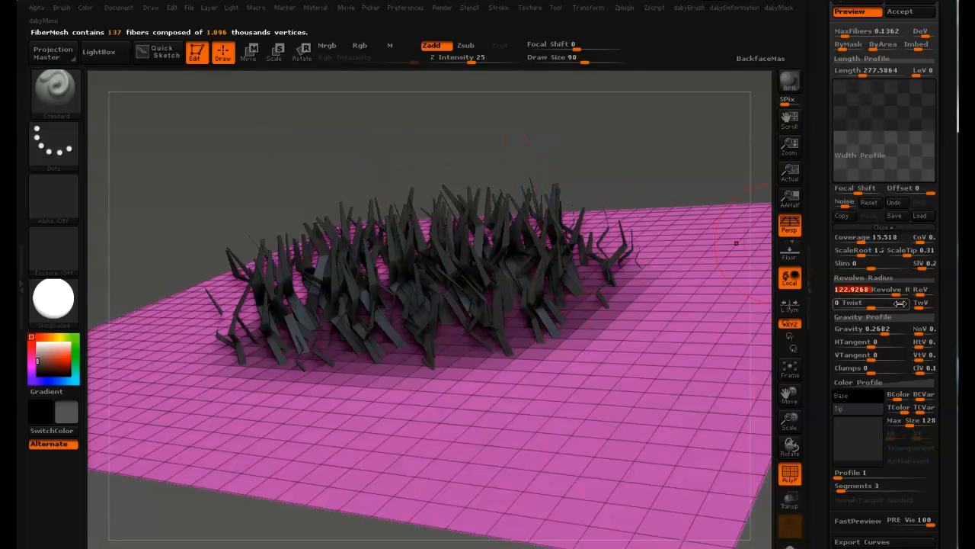
drag(884, 290, 838, 289)
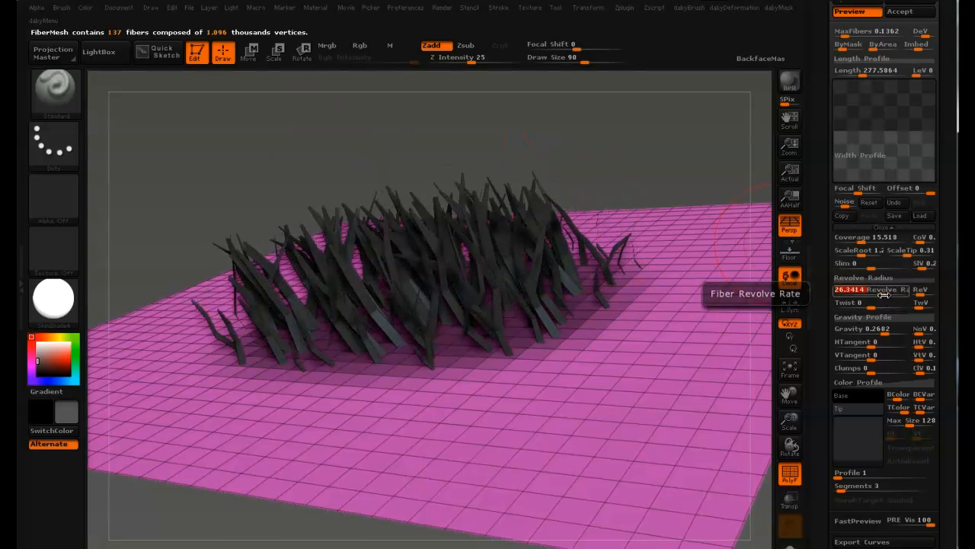
drag(876, 290, 854, 289)
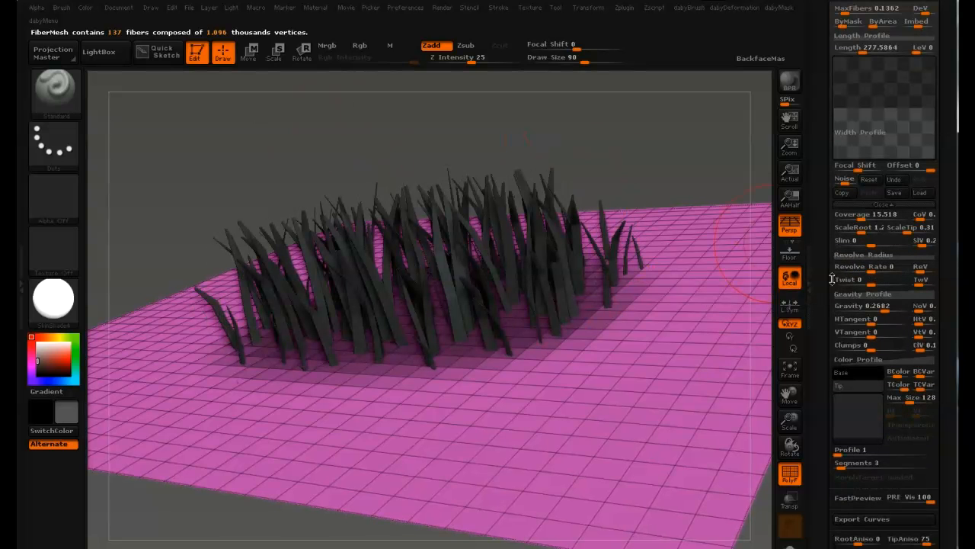
mouse_move(869, 280)
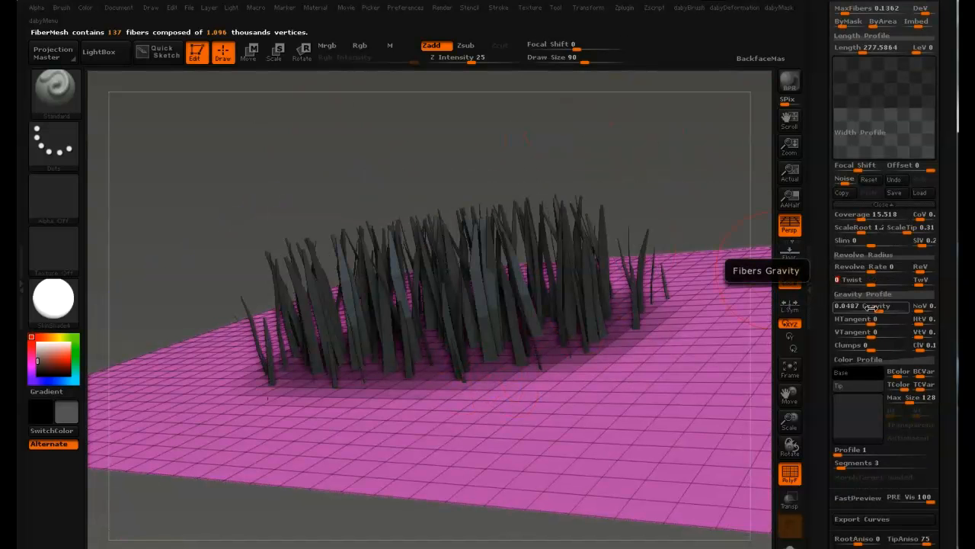
Strengthen the fibers' Gravity and adjust their HTangent so the blades sprawl flat across the plane.
drag(853, 305, 896, 305)
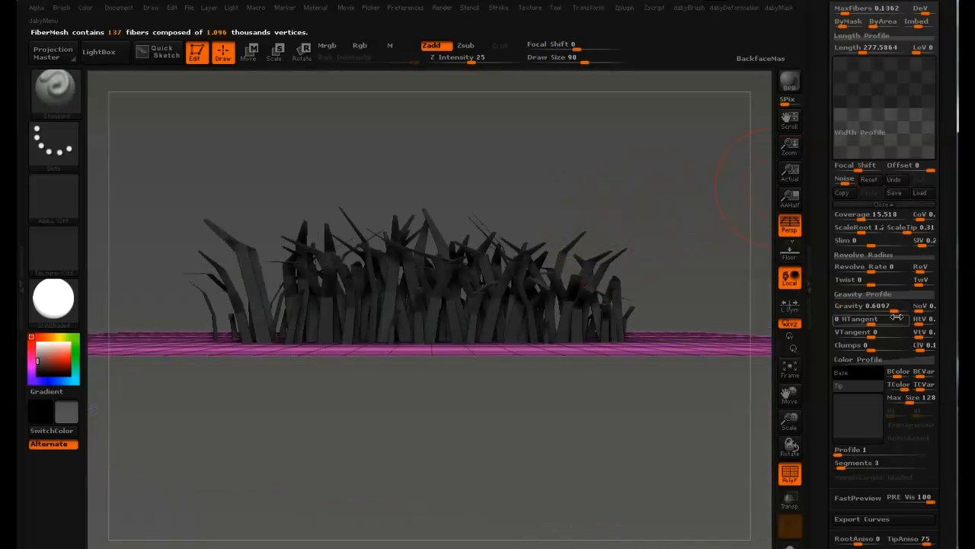
drag(871, 305, 898, 304)
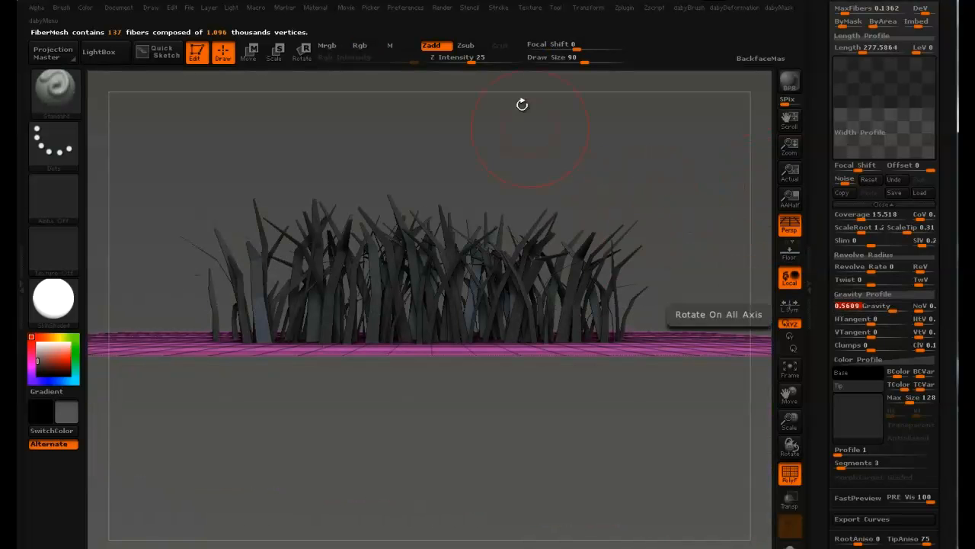
drag(521, 104, 622, 153)
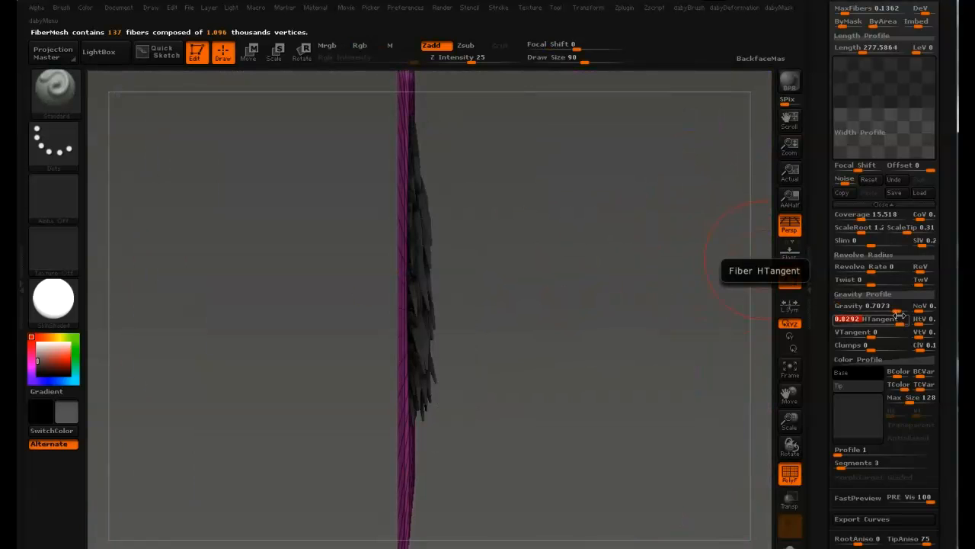
drag(884, 319, 850, 319)
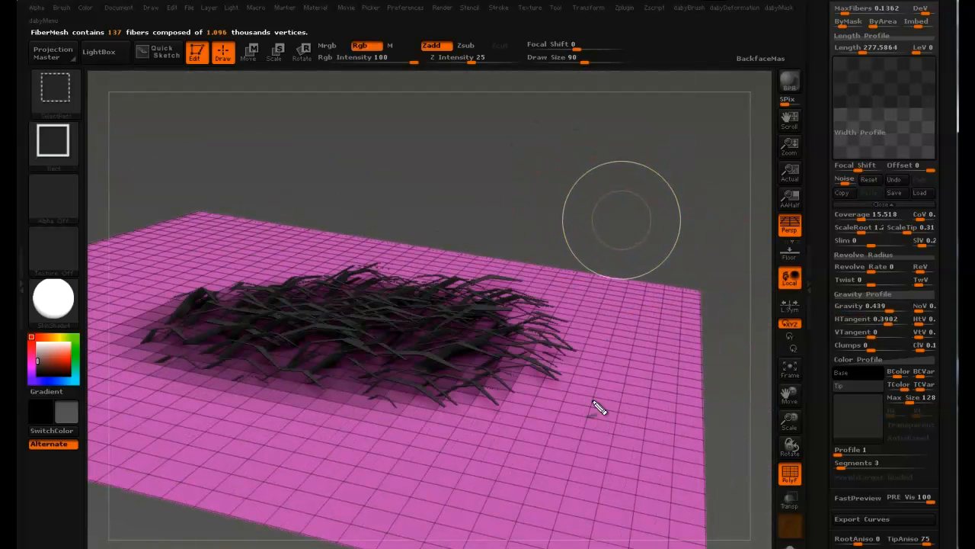
mouse_move(627, 381)
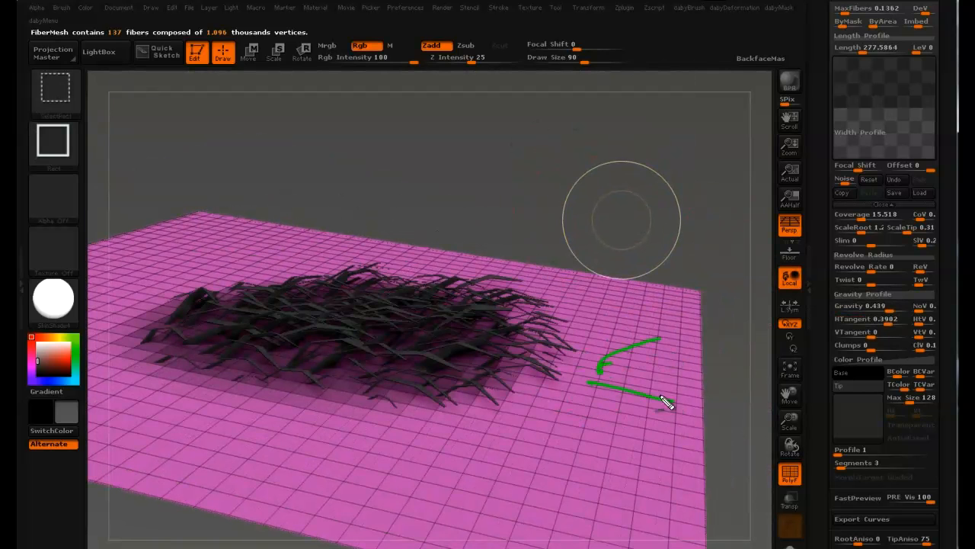
Sketch an arrow over the patch indicating the direction the flattened blades run.
drag(663, 399, 669, 372)
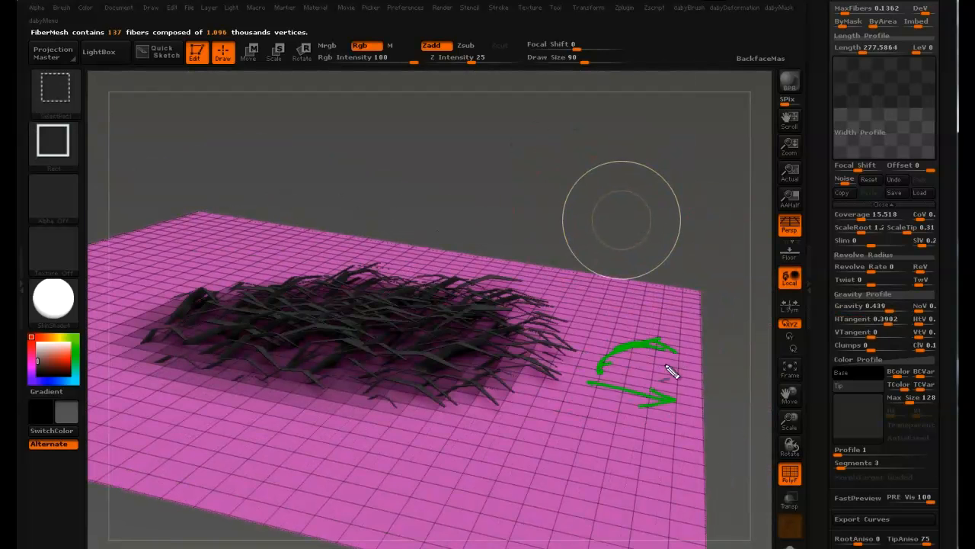
mouse_move(602, 410)
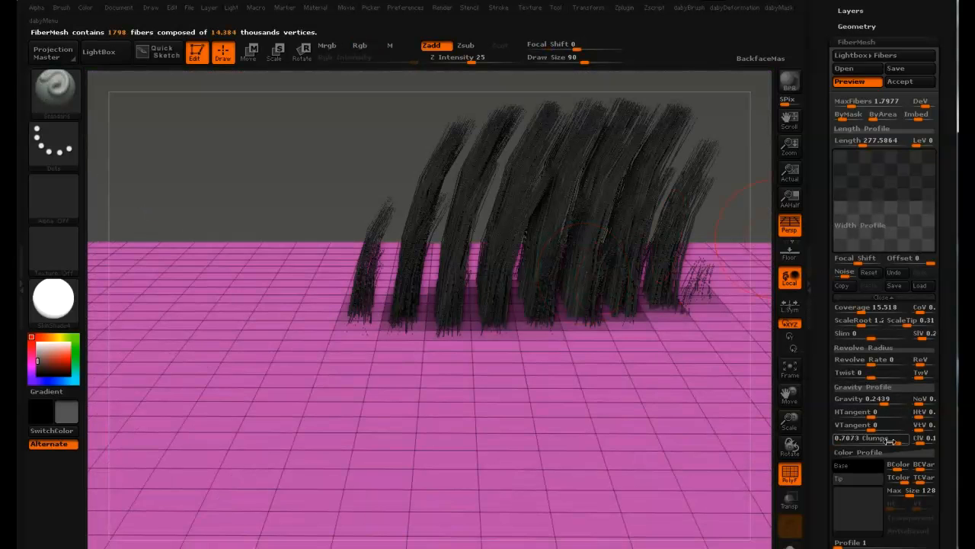
Adjust the Change slider to vary the dense clump of 1798 thin upright fibers.
drag(861, 437, 896, 437)
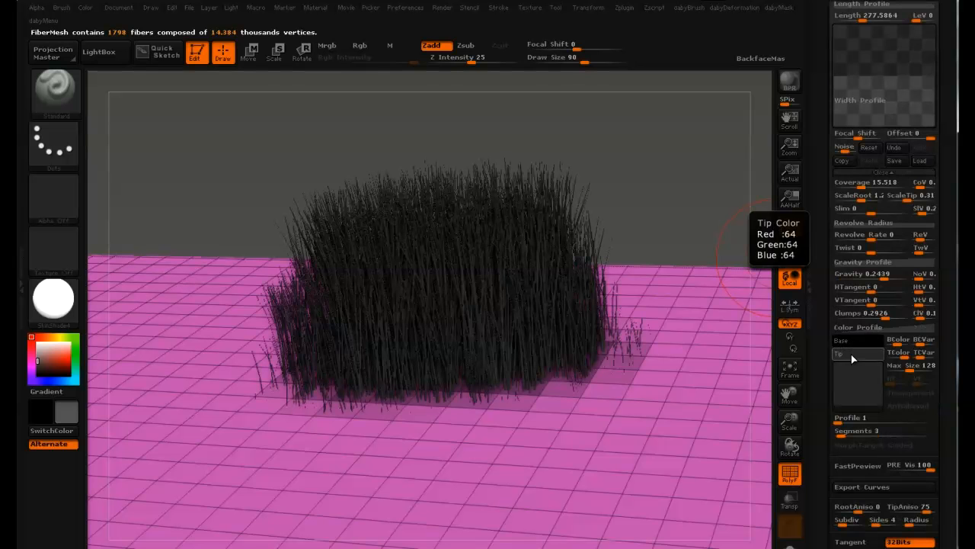
Scroll down the FiberMesh panel toward the MaxFibers setting.
scroll(down, 3)
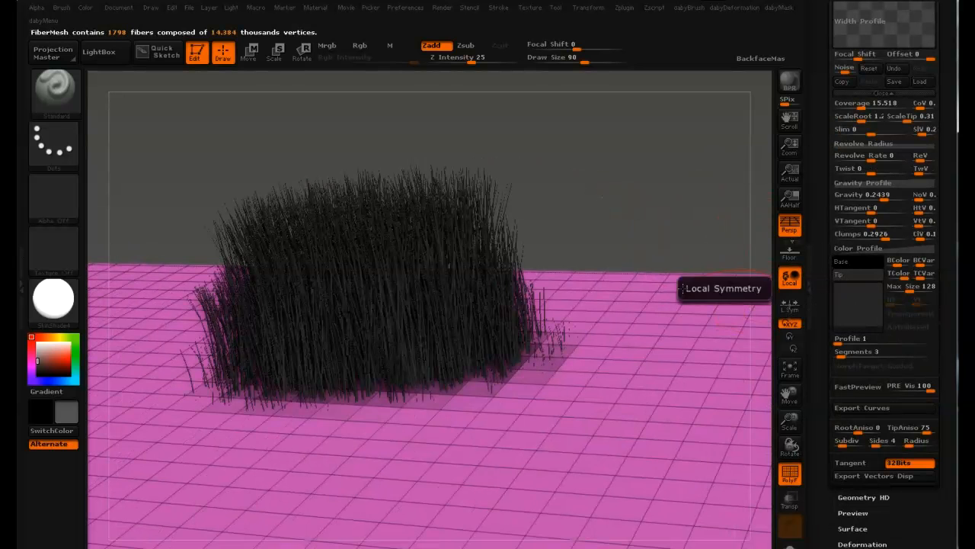
mouse_move(825, 300)
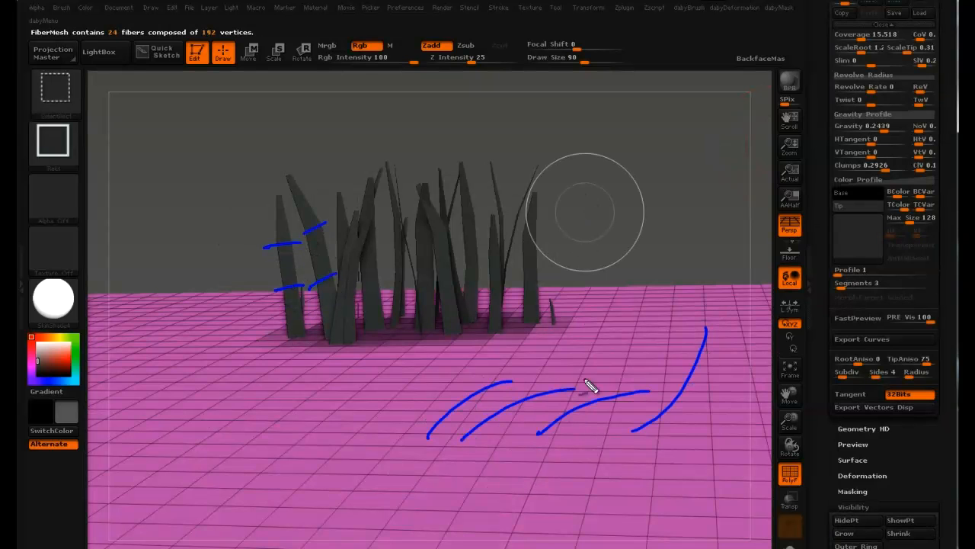
drag(174, 275, 212, 412)
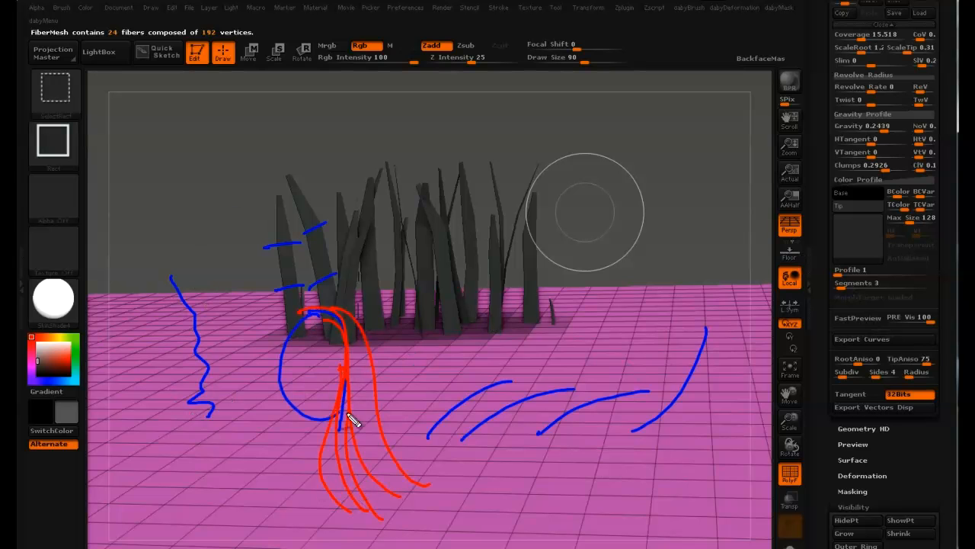
mouse_move(852, 288)
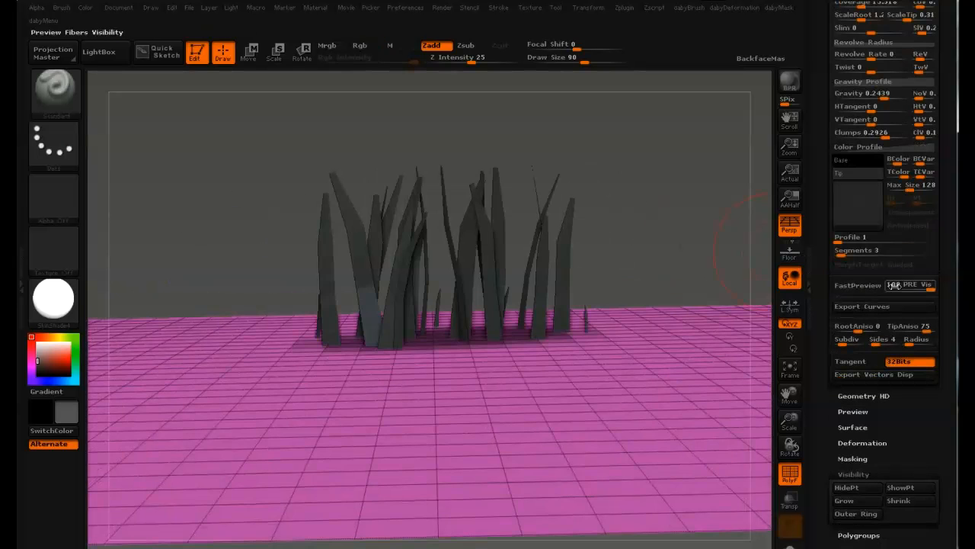
Toggle Fast Preview between sparse line display and full blades, ending on line preview.
click(856, 285)
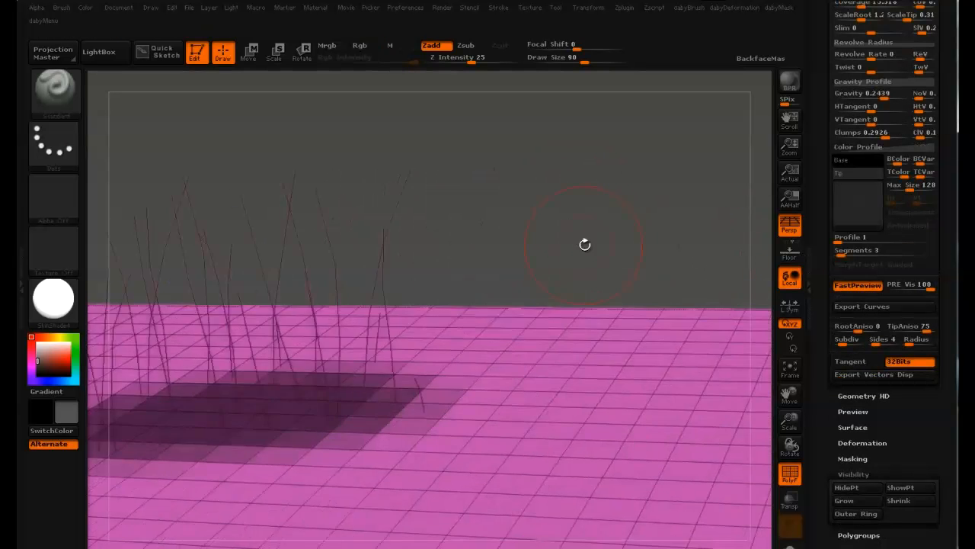
click(857, 285)
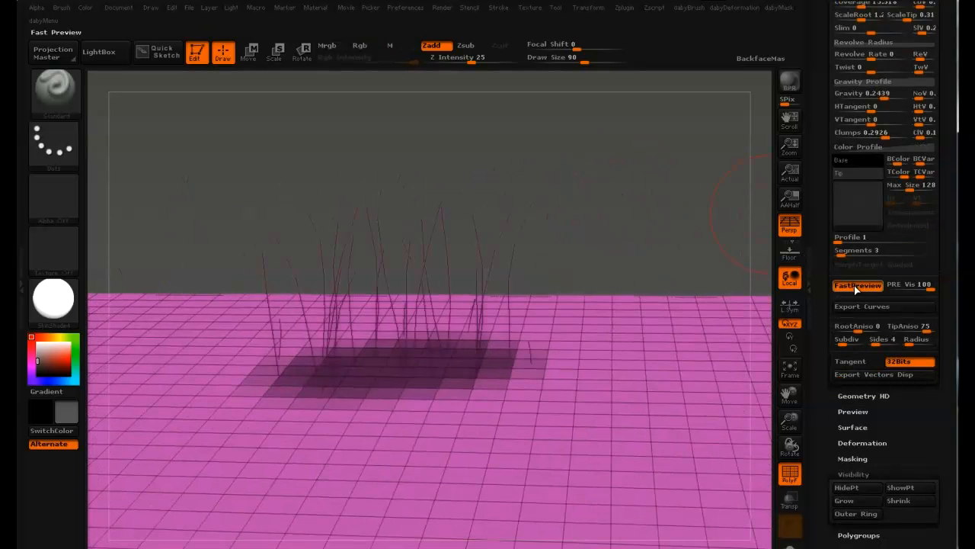
click(858, 285)
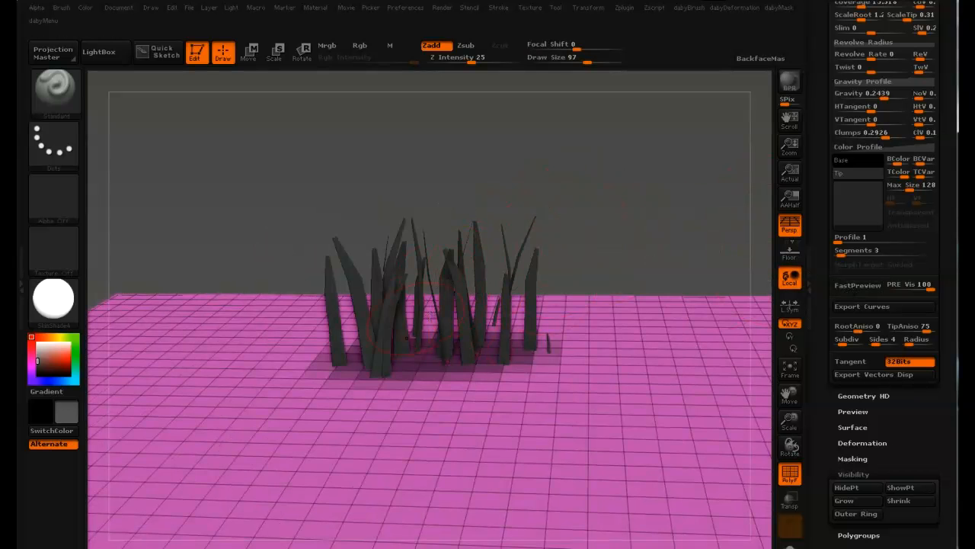
click(858, 285)
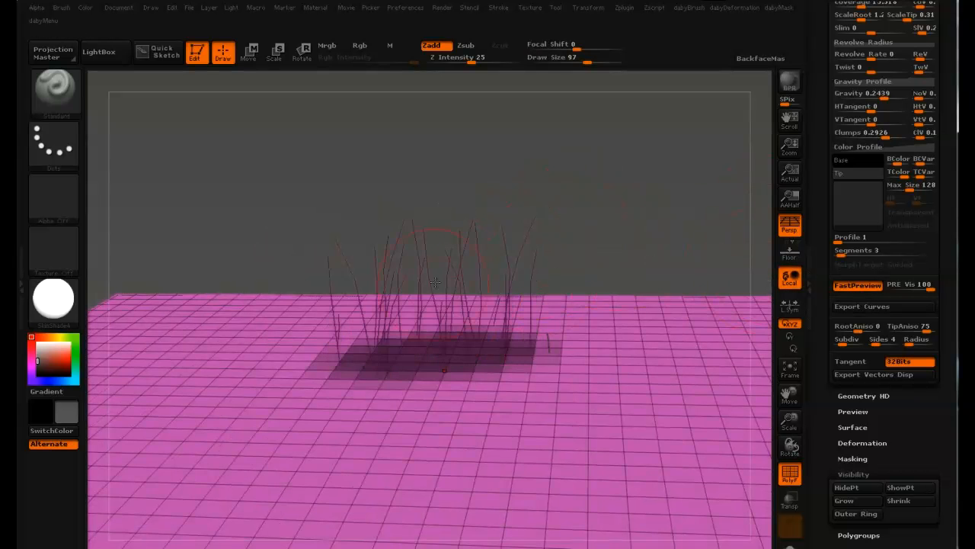
click(858, 284)
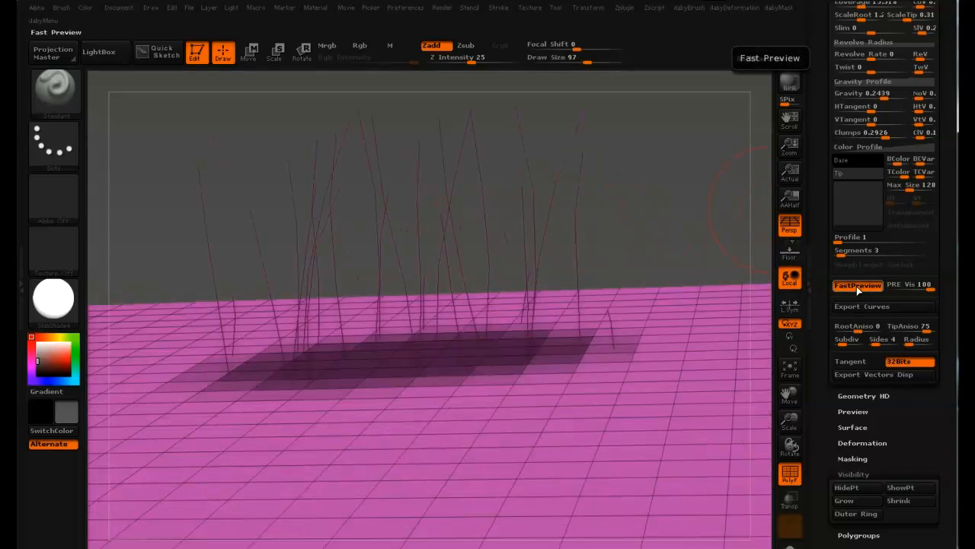
click(858, 285)
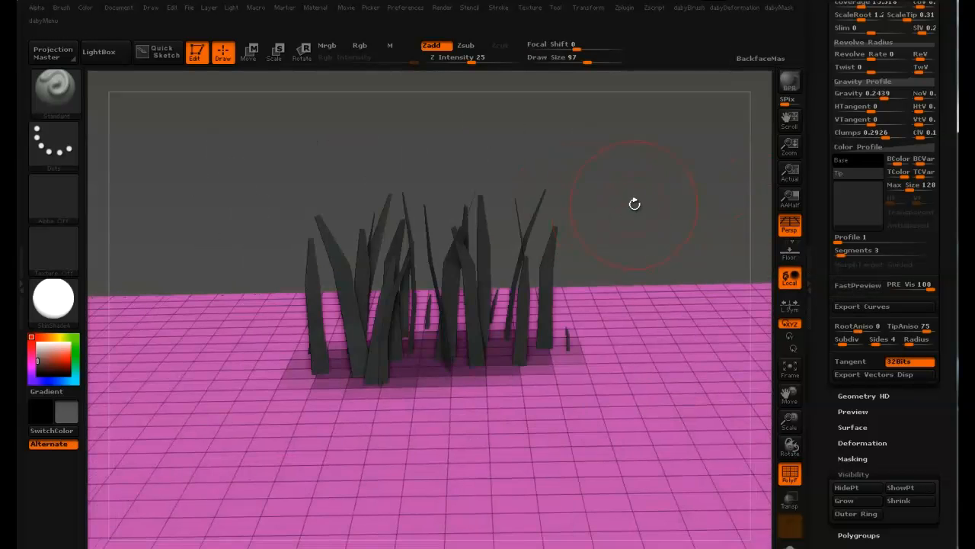
click(856, 285)
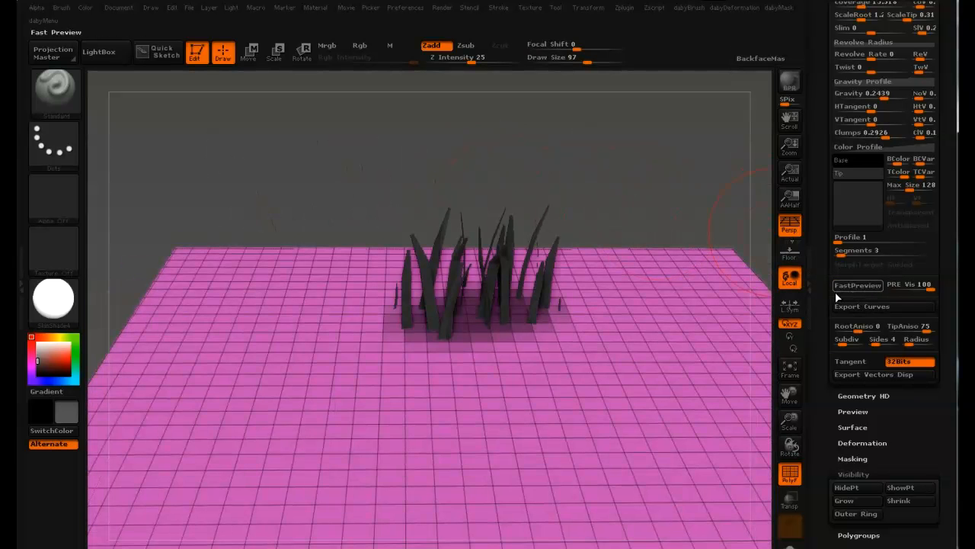
click(862, 304)
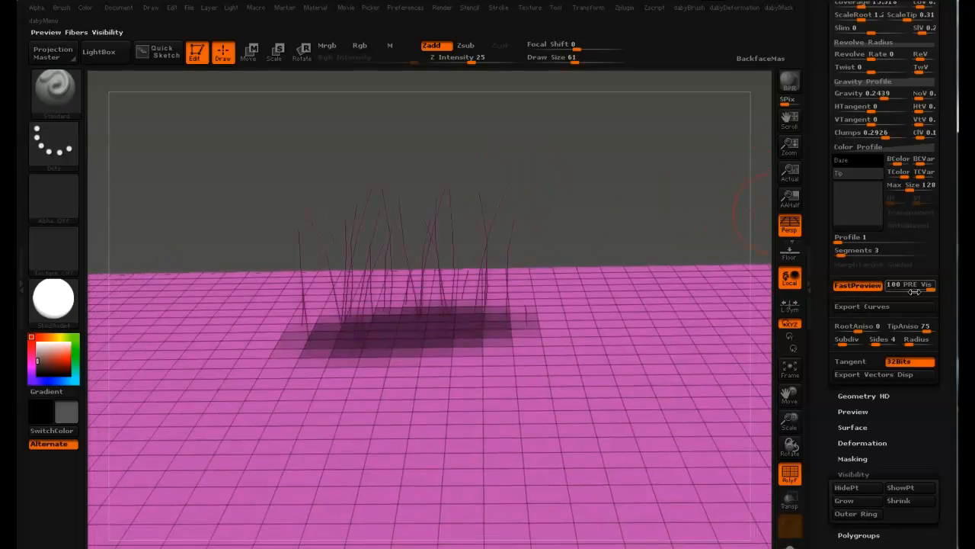
Lower the Preview Fibers Visibility to 40 so fewer fibers show in preview.
drag(915, 285, 899, 285)
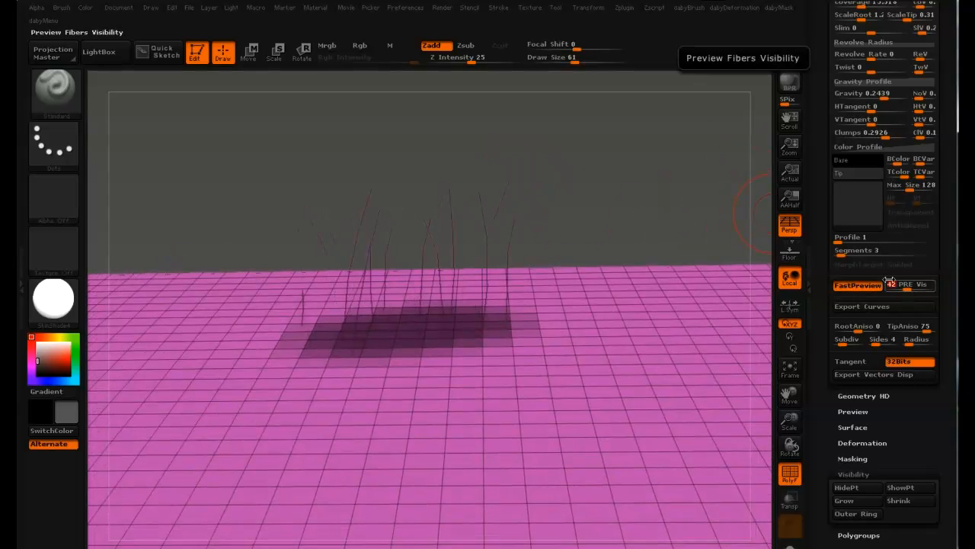
click(907, 285)
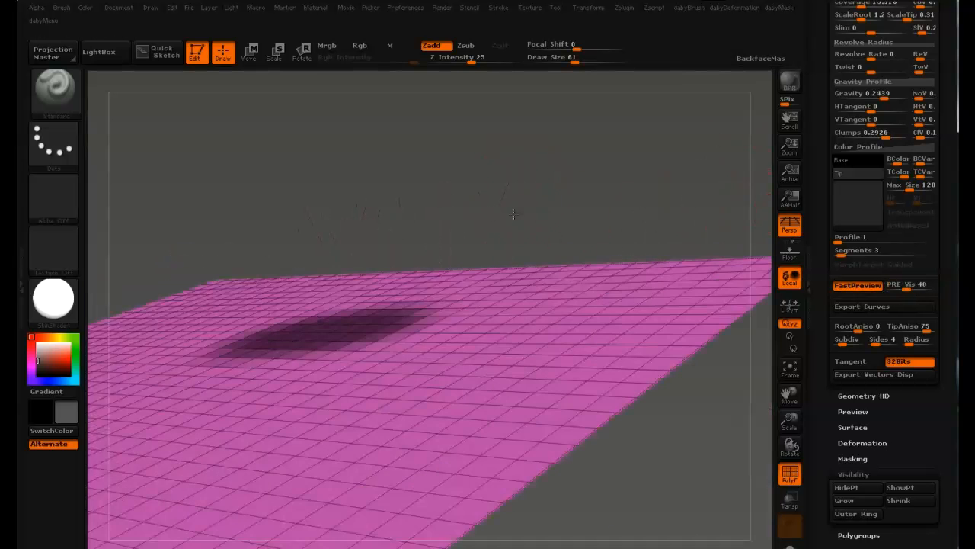
Turn Fast Preview off so the sparse clump displays as solid blades again.
click(857, 285)
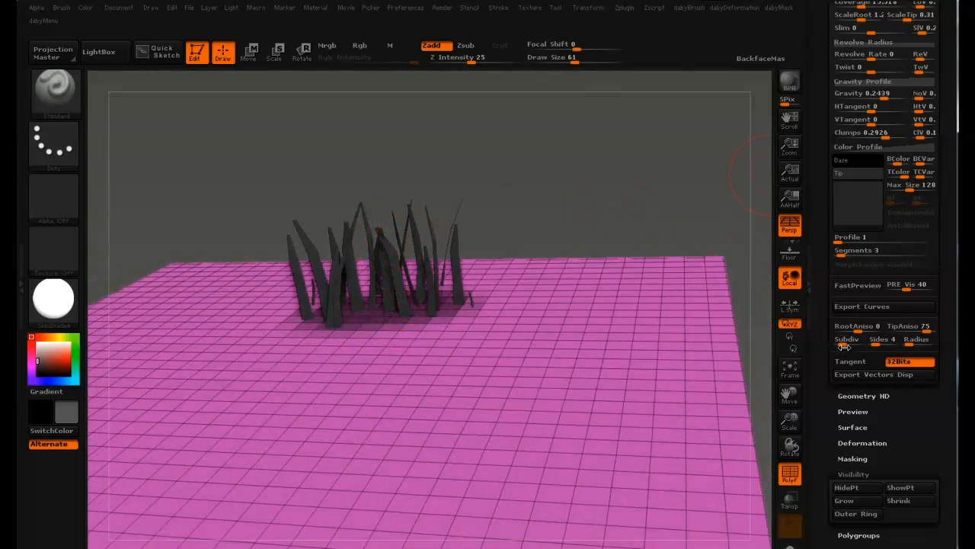
mouse_move(847, 338)
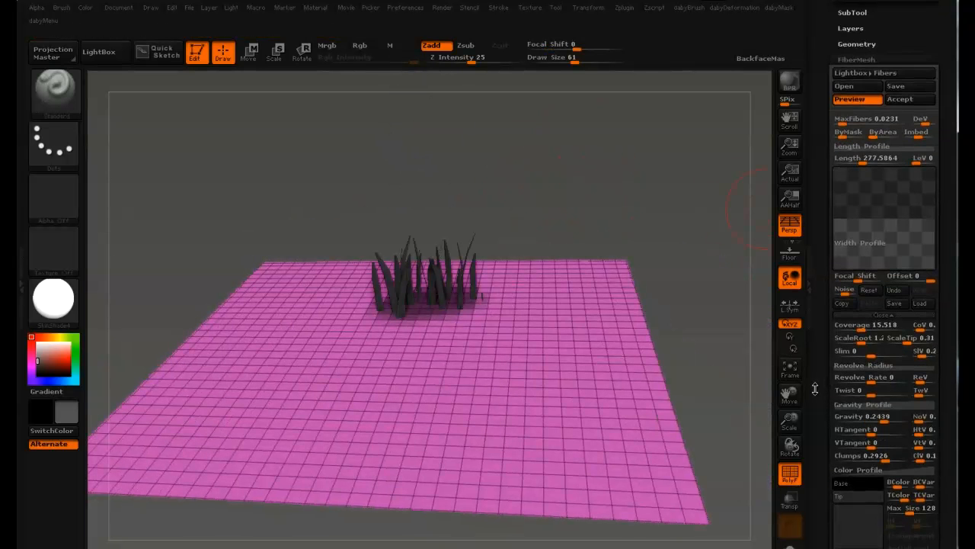
scroll(down, 3)
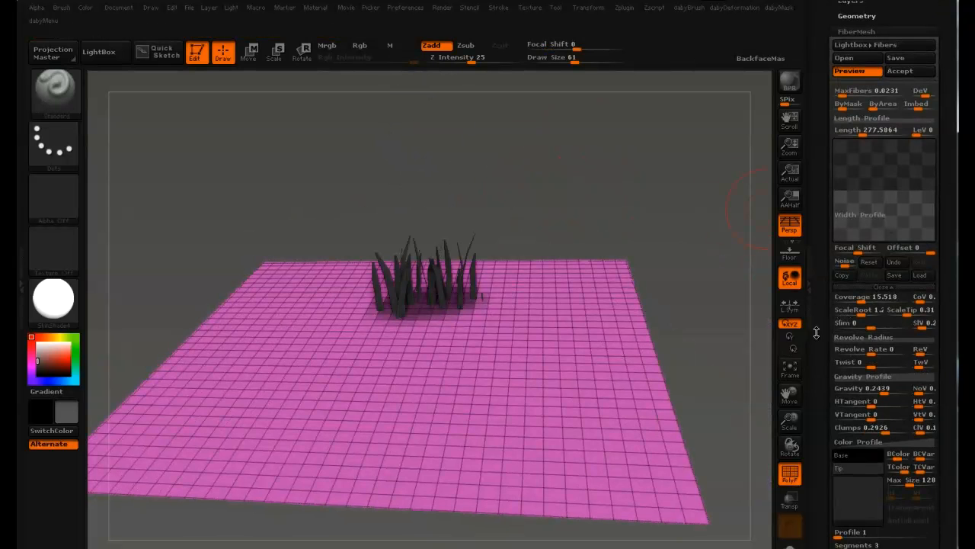